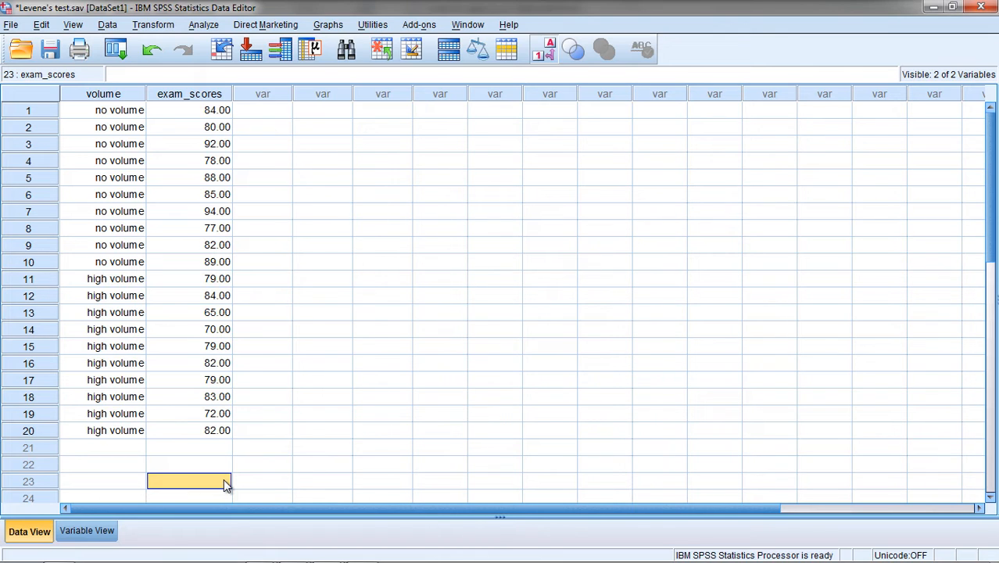
pyautogui.moveTo(113, 118)
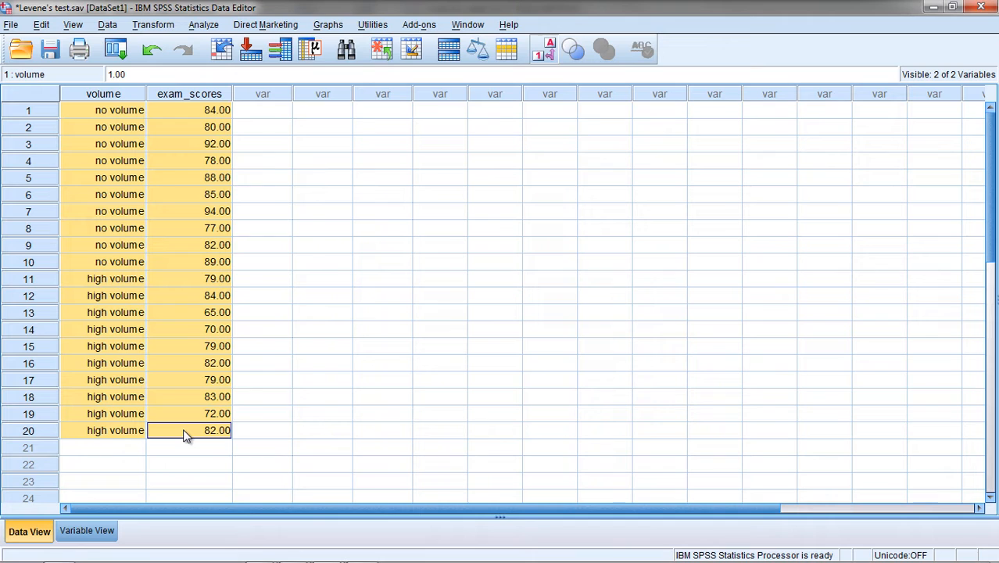
# Step: Inspect the volume and exam_scores columns, viewing the numeric codes behind the volume group labels
pyautogui.click(103, 94)
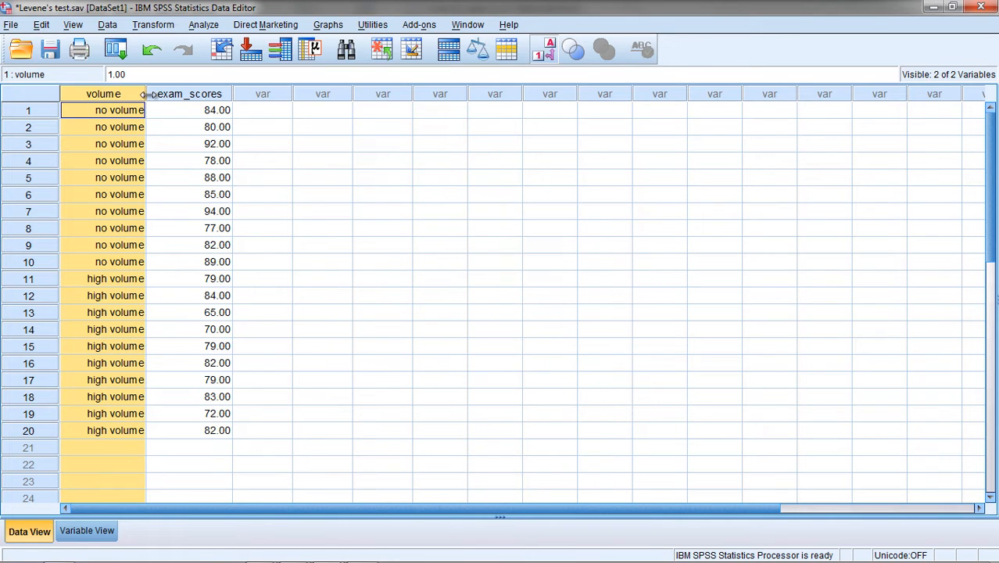
pyautogui.click(187, 94)
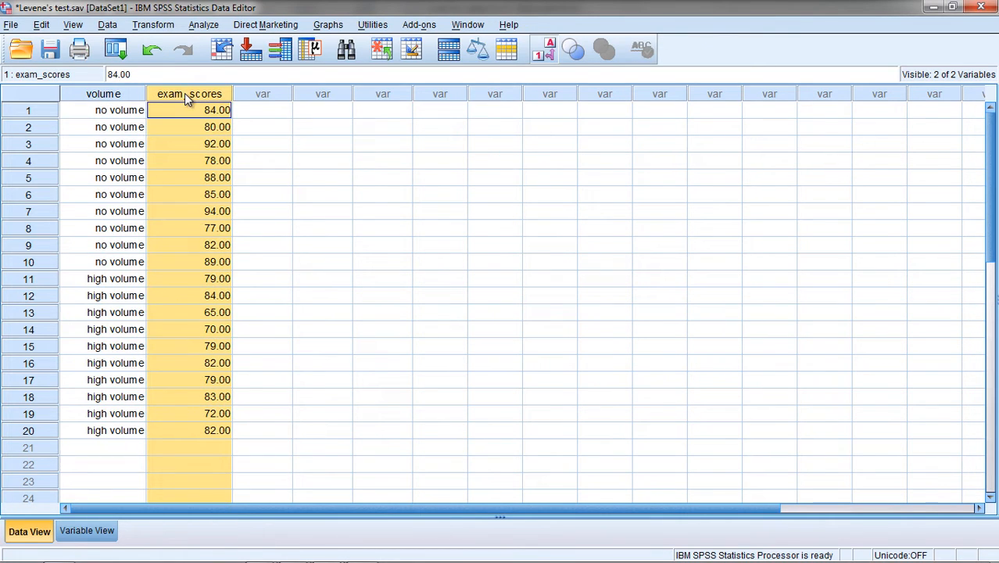
pyautogui.moveTo(130, 126)
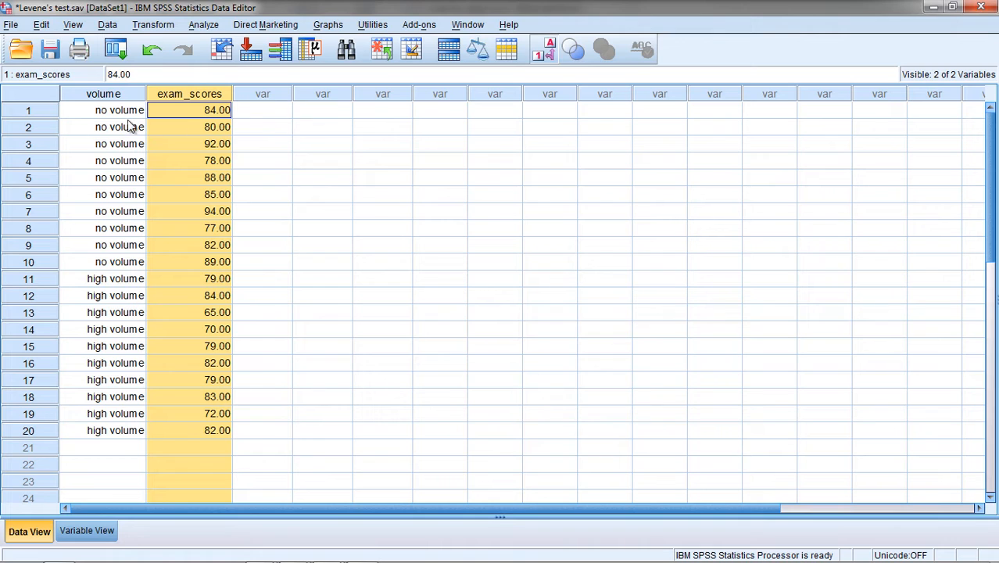
pyautogui.click(115, 279)
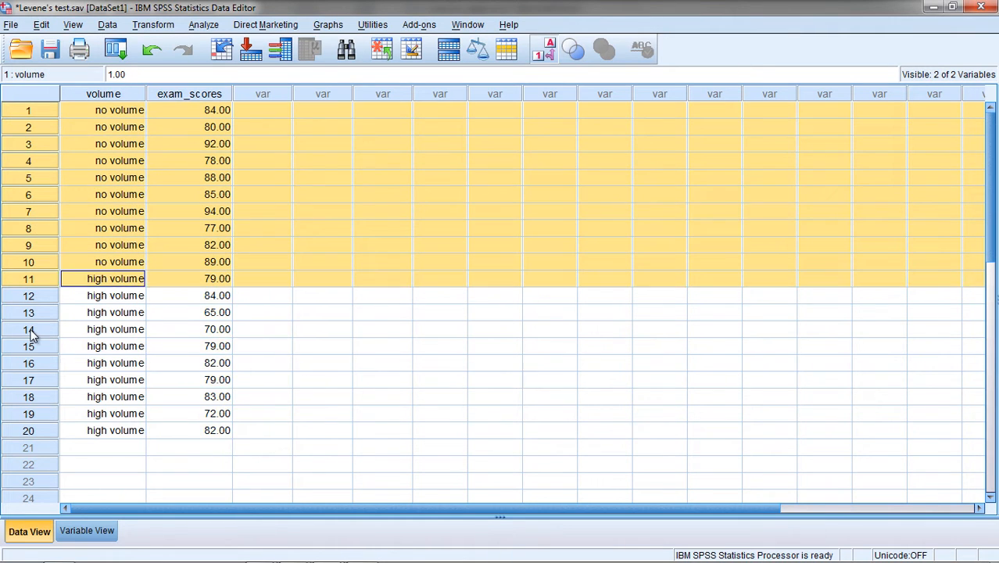
pyautogui.click(103, 109)
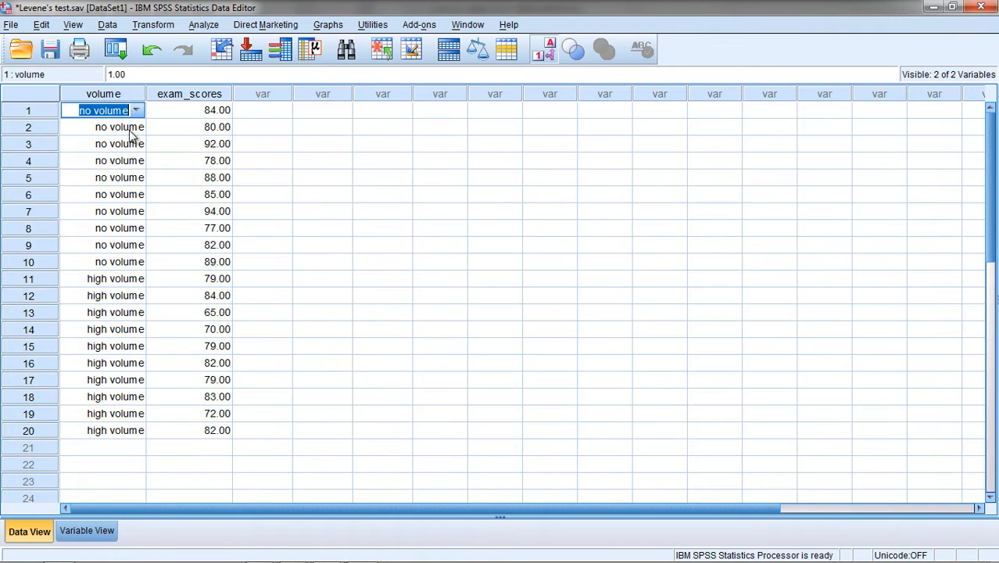
pyautogui.click(538, 48)
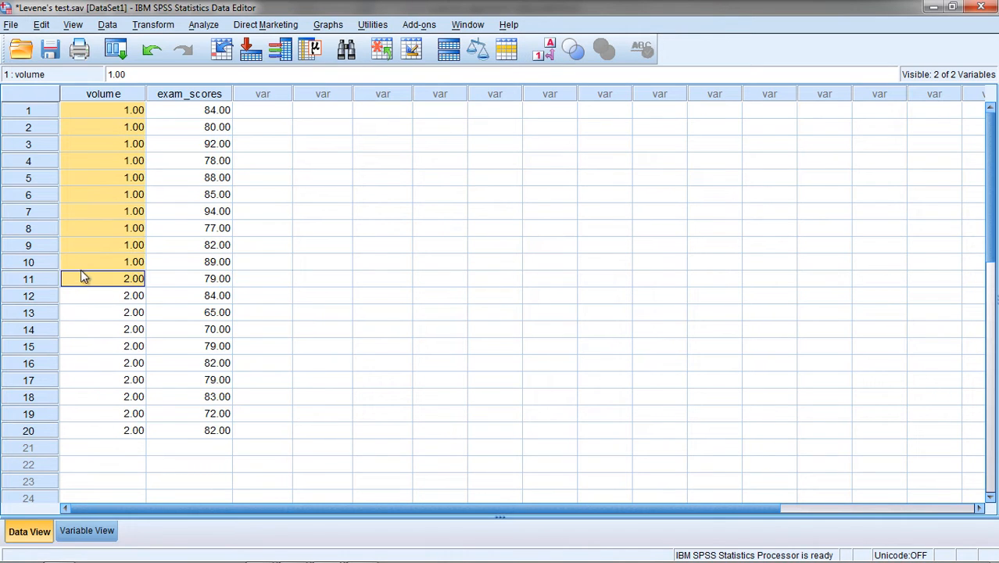
pyautogui.click(103, 447)
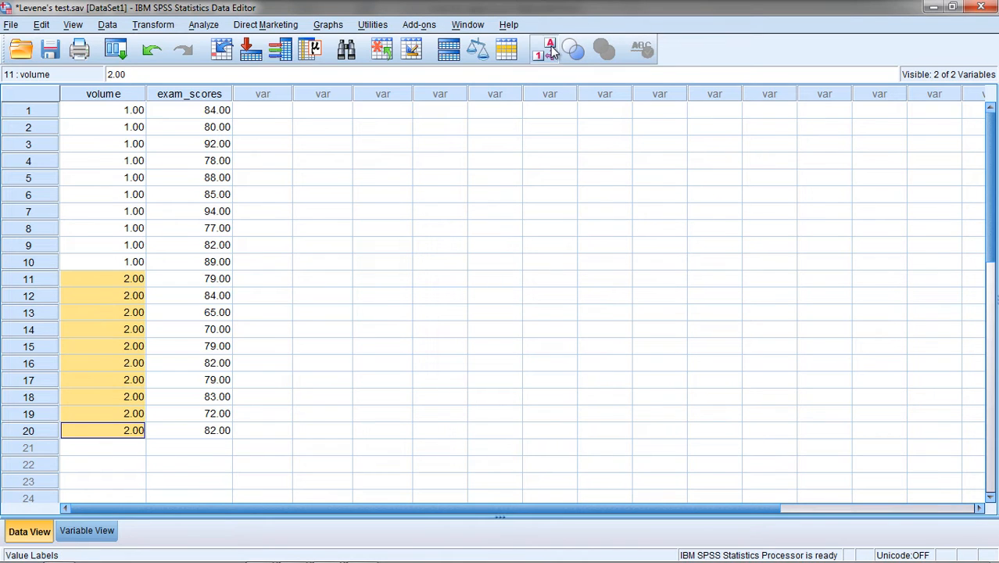
pyautogui.click(544, 48)
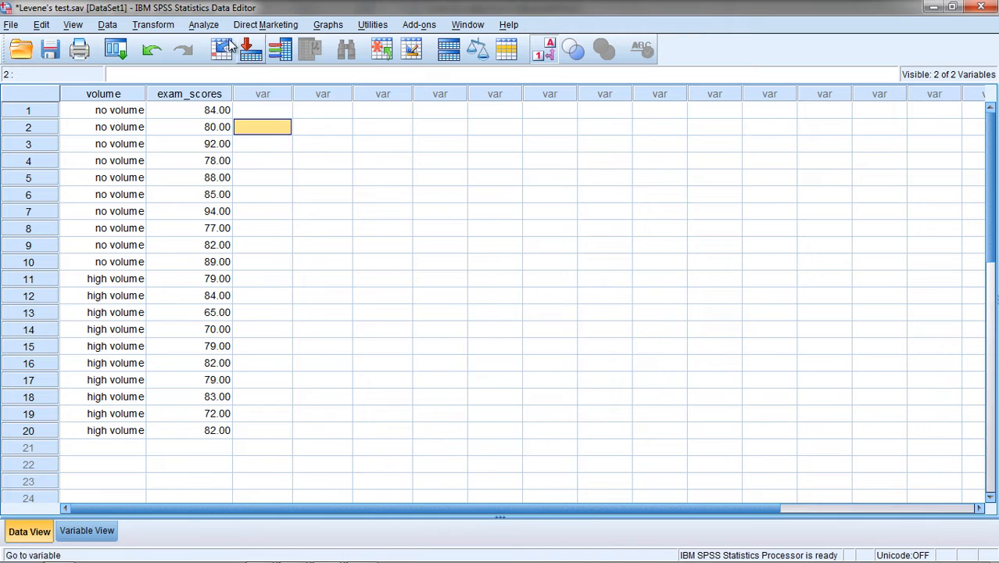
pyautogui.moveTo(211, 30)
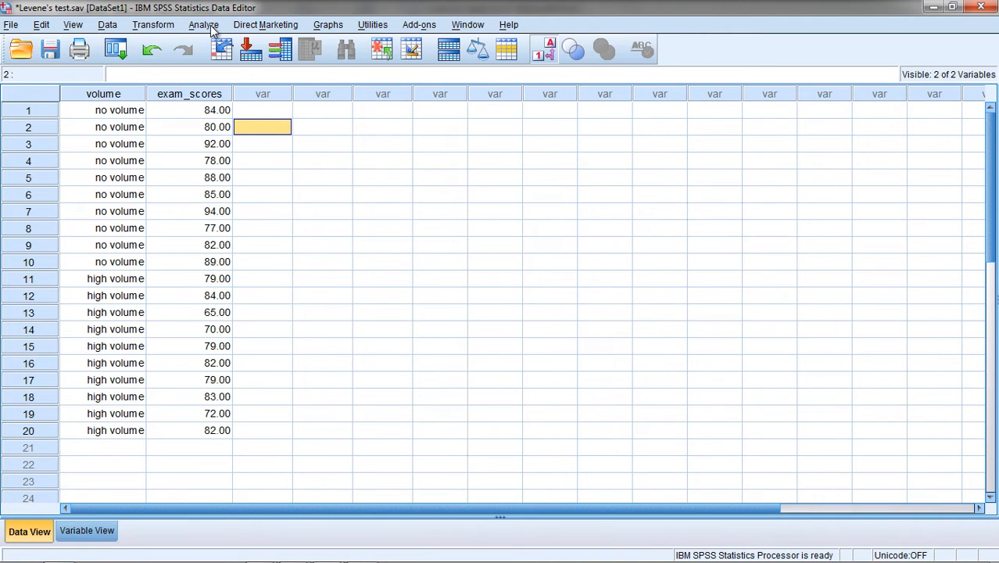
# Step: Start an Independent-Samples T Test with exam_scores as test variable and volume as grouping variable
pyautogui.click(203, 25)
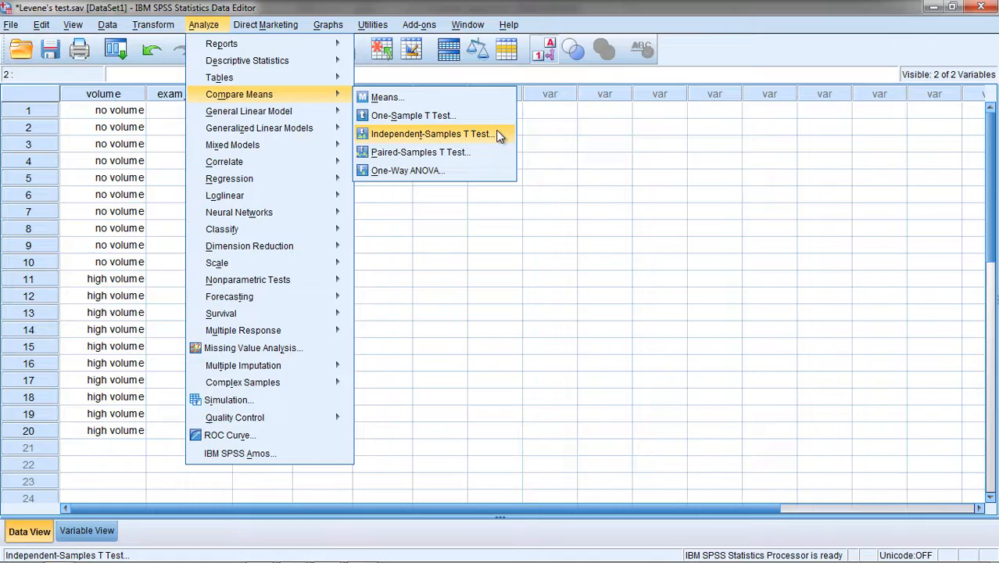
pyautogui.click(431, 134)
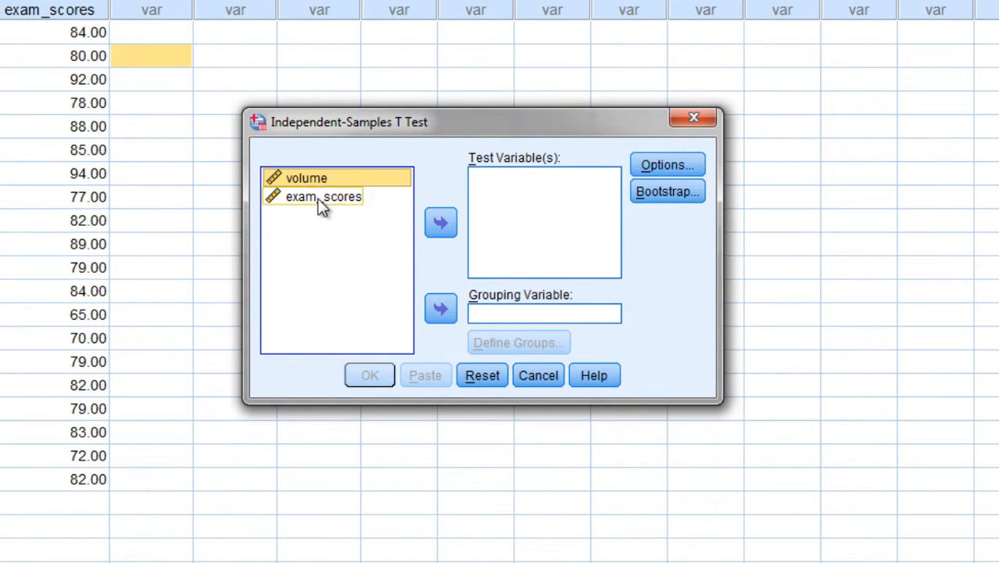
pyautogui.click(441, 222)
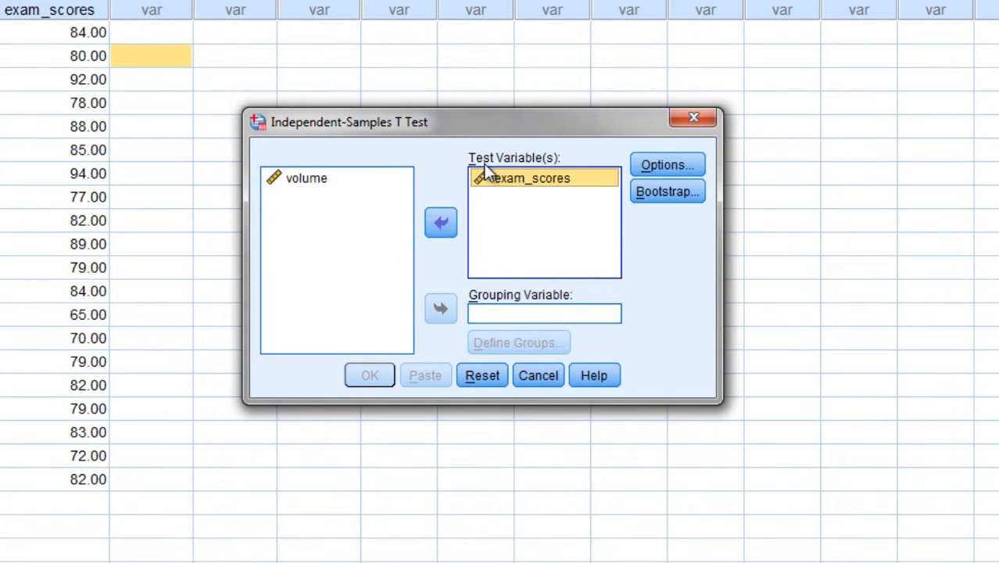
pyautogui.click(305, 178)
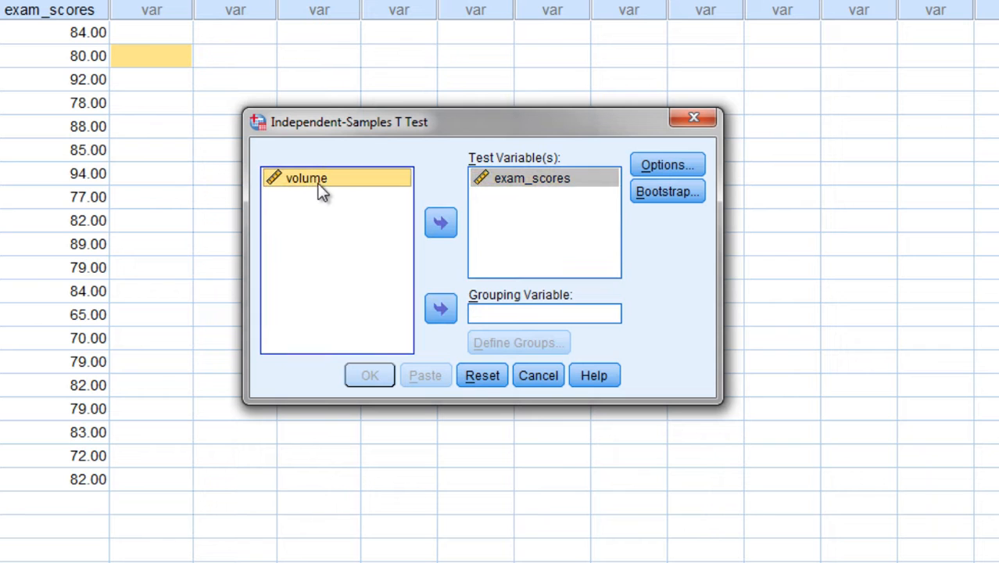
pyautogui.click(441, 308)
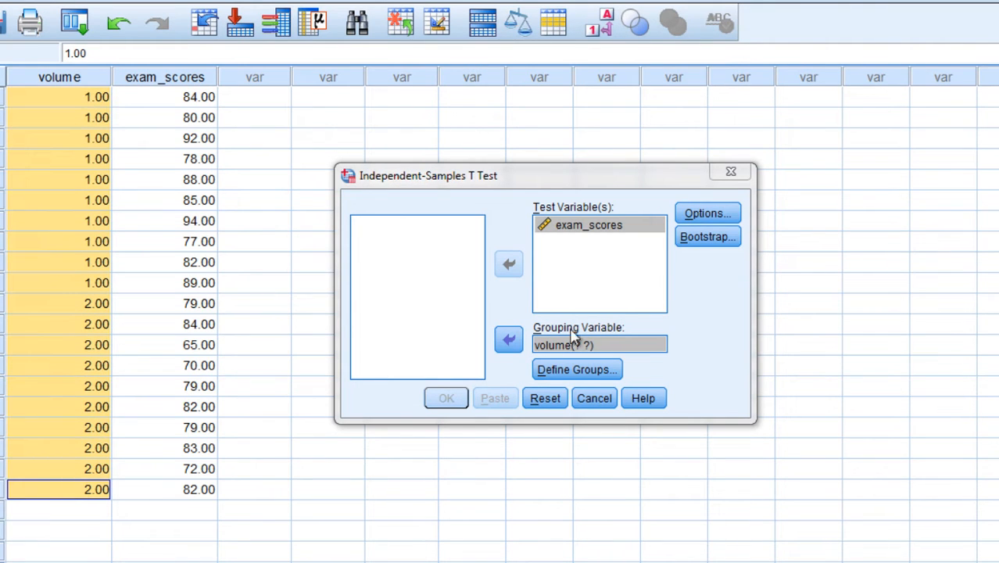
# Step: Define volume groups 1 and 2, run the t test, and bring the Independent Samples Test table into its editor
pyautogui.click(575, 369)
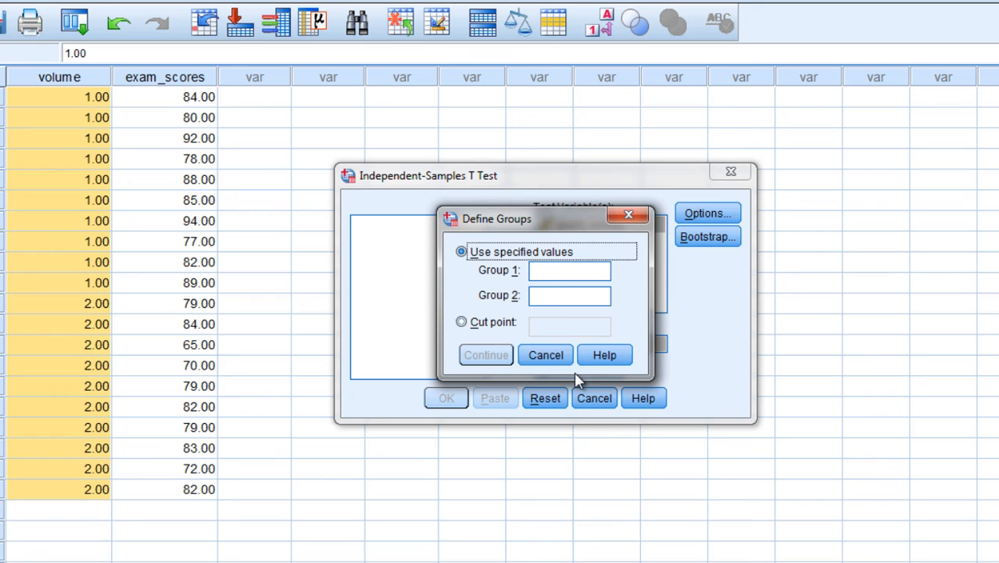
pyautogui.write('1')
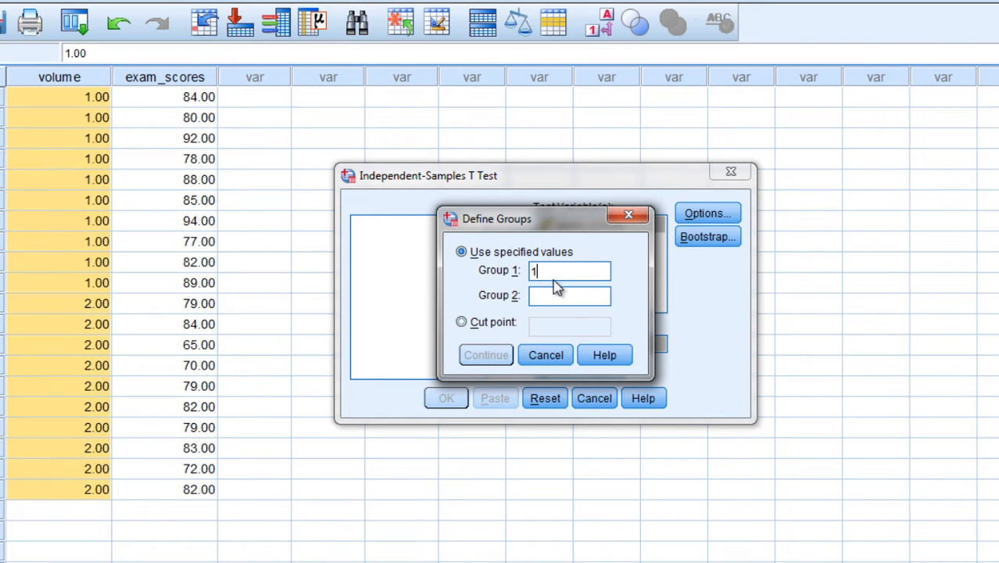
pyautogui.write('2')
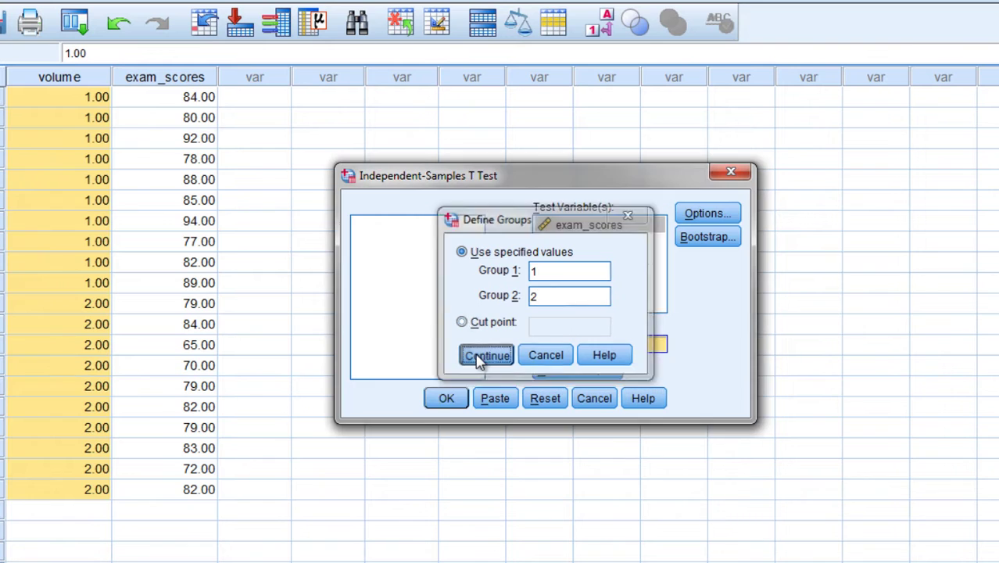
pyautogui.click(487, 355)
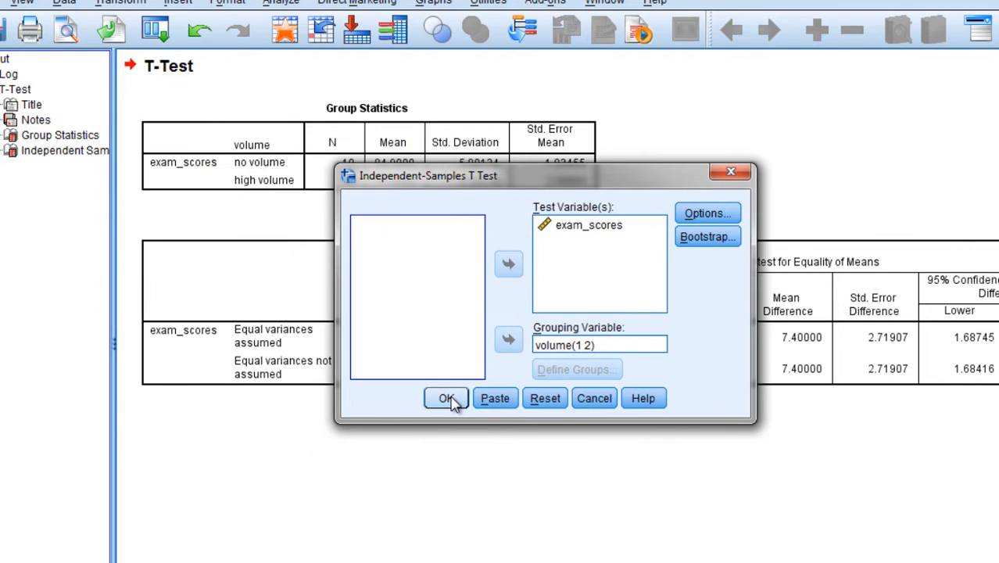
pyautogui.click(447, 399)
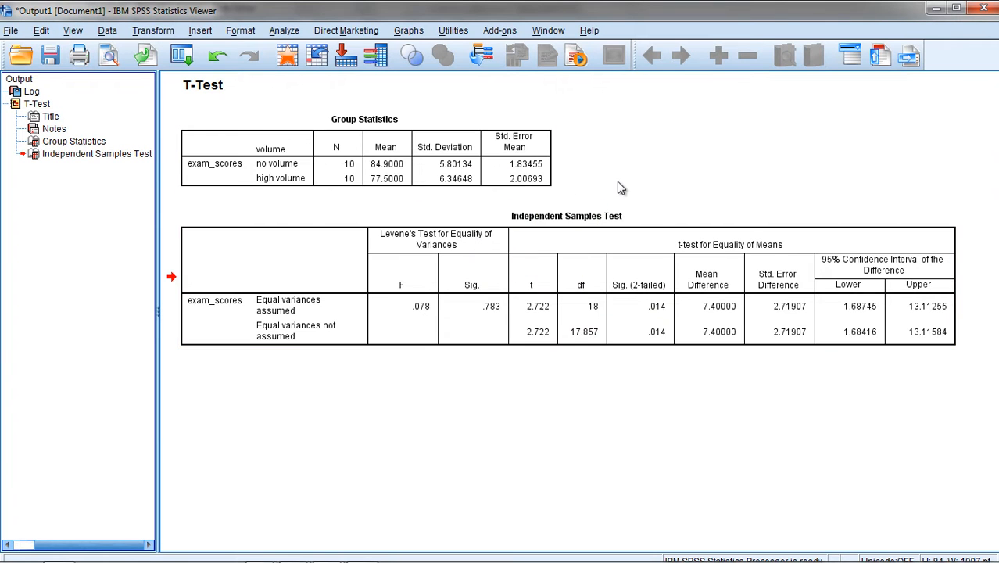
pyautogui.click(566, 216)
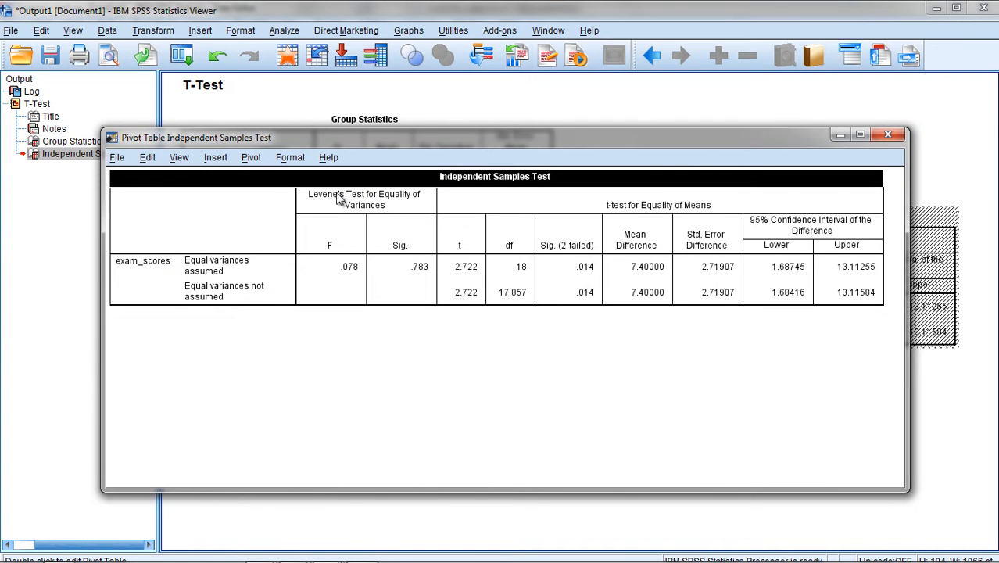
# Step: Point out the Levene's Test columns and the Sig. value .783 against the empty unequal-variances cell
pyautogui.click(366, 199)
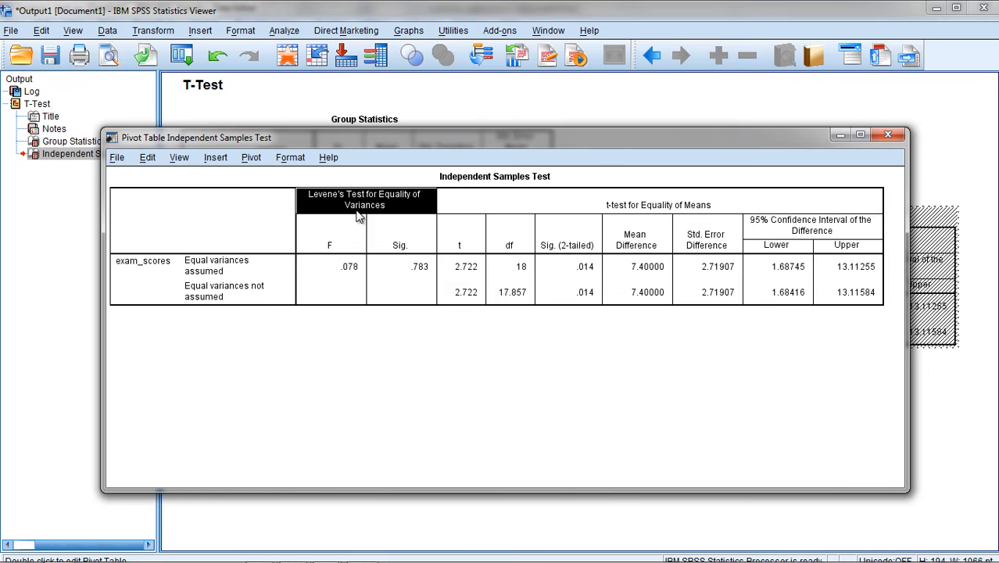
pyautogui.moveTo(362, 292)
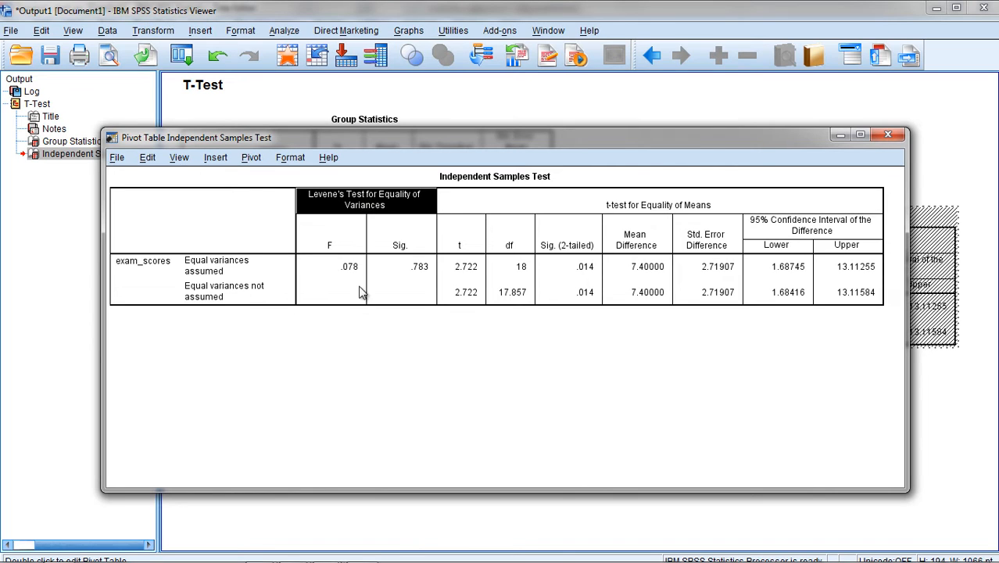
pyautogui.moveTo(350, 265)
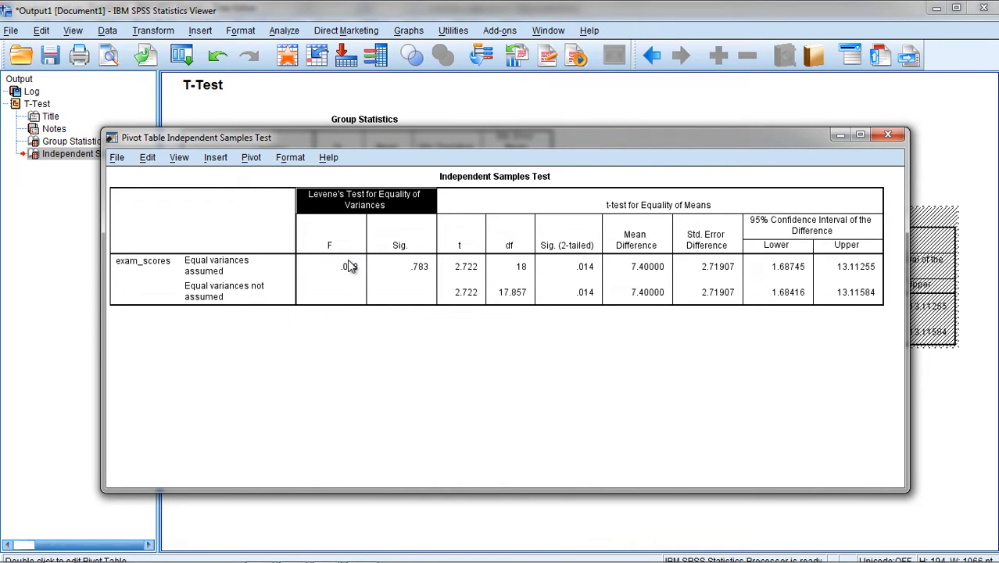
pyautogui.moveTo(358, 284)
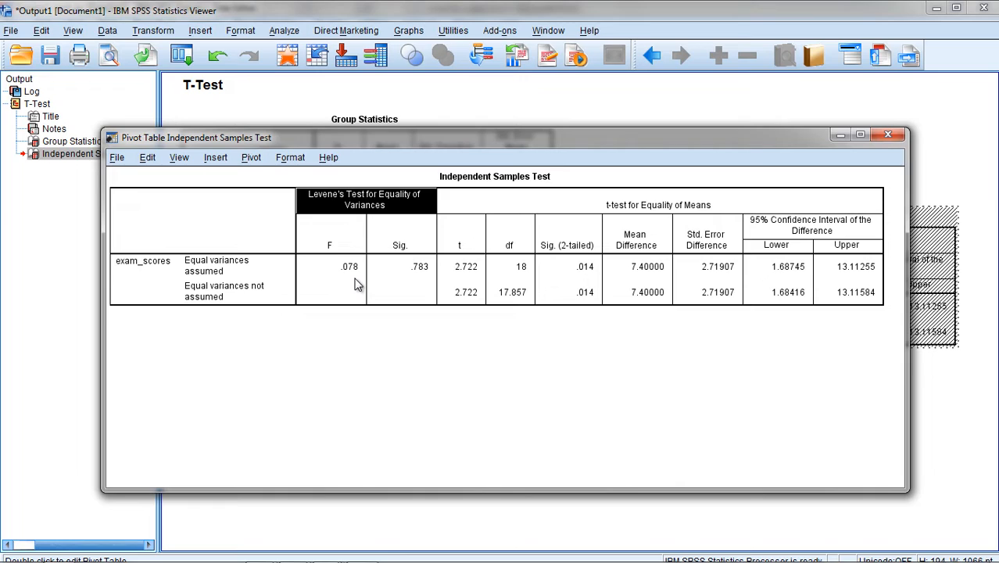
pyautogui.moveTo(347, 280)
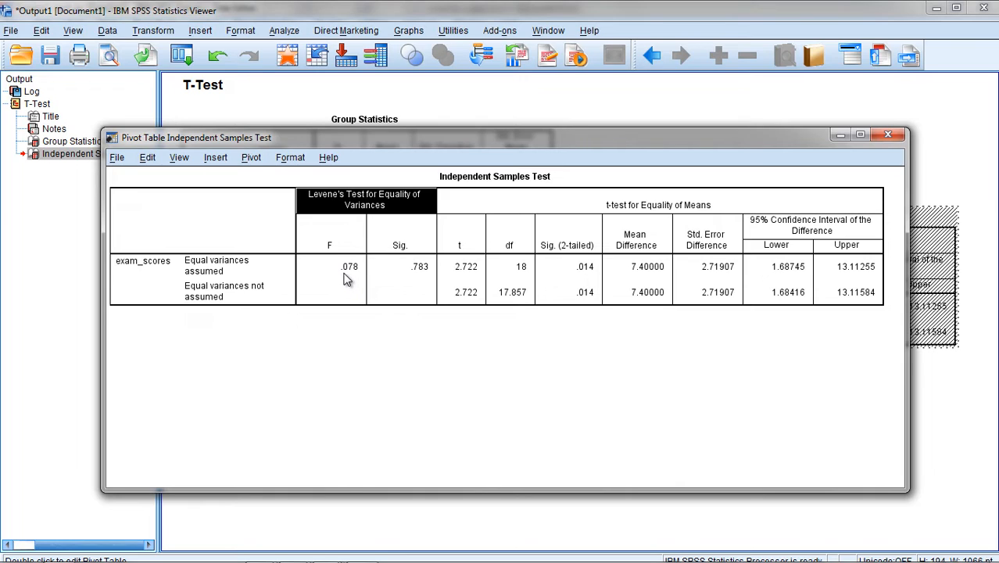
pyautogui.moveTo(416, 275)
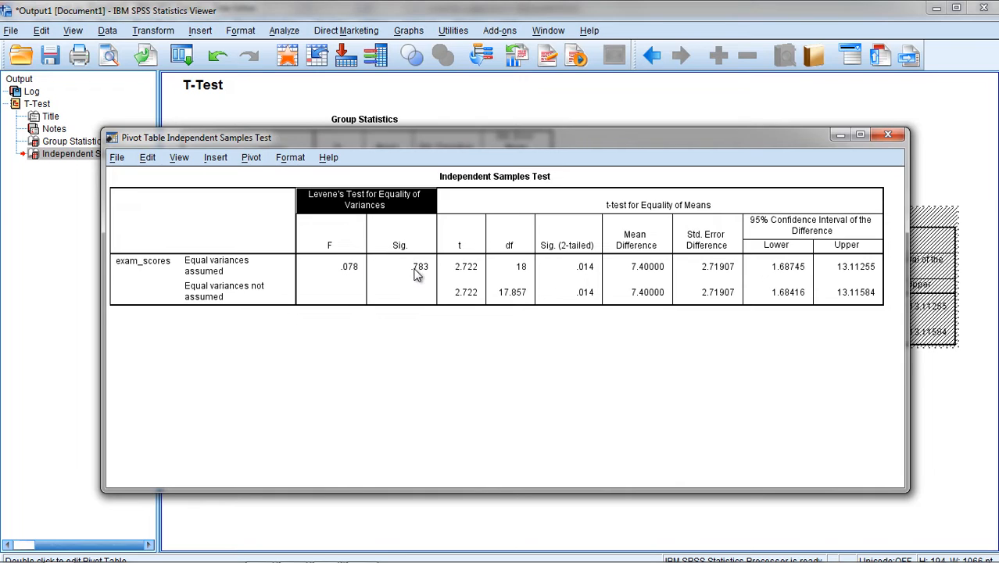
pyautogui.click(400, 265)
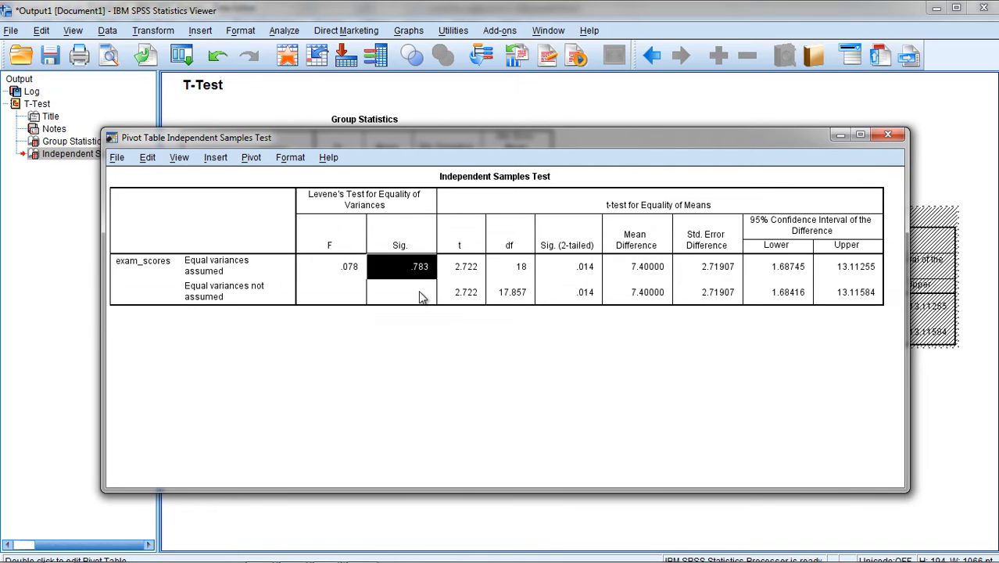
pyautogui.click(401, 292)
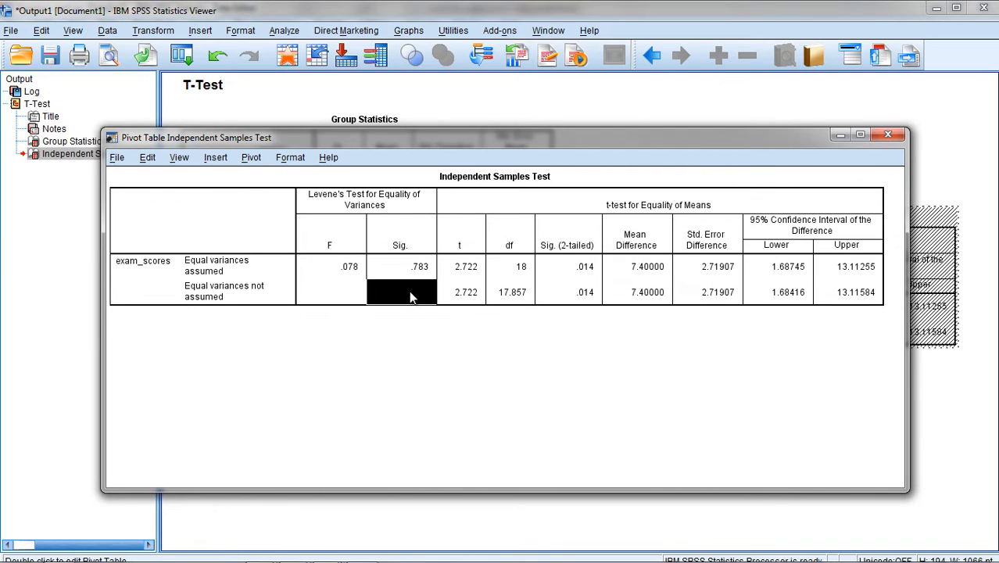
pyautogui.moveTo(422, 292)
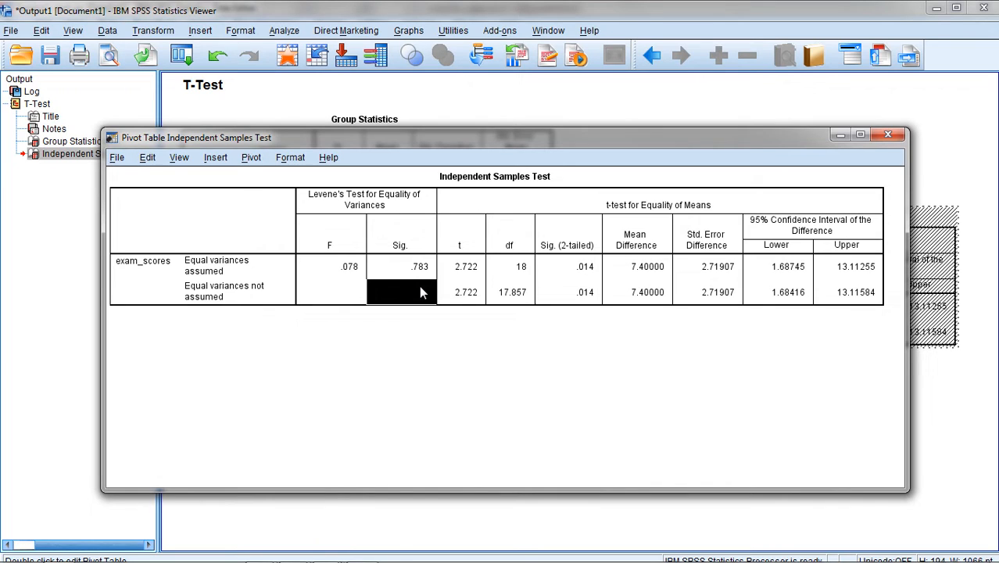
pyautogui.click(419, 266)
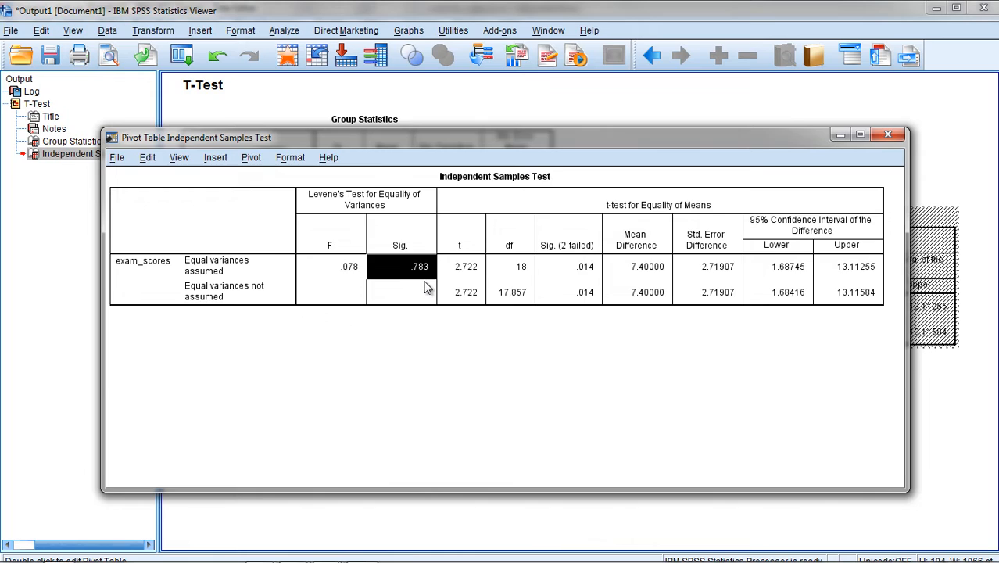
pyautogui.click(400, 293)
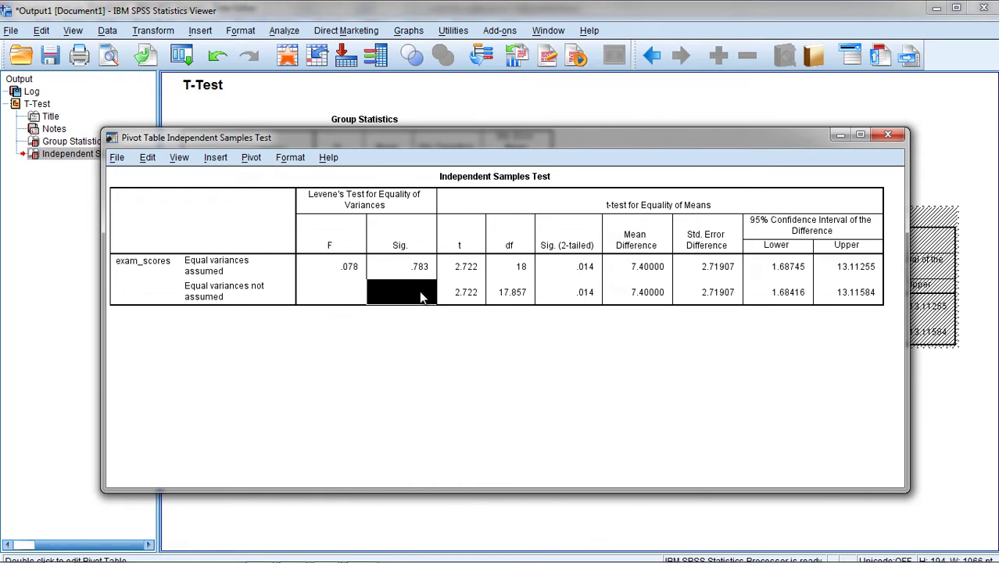
pyautogui.moveTo(419, 248)
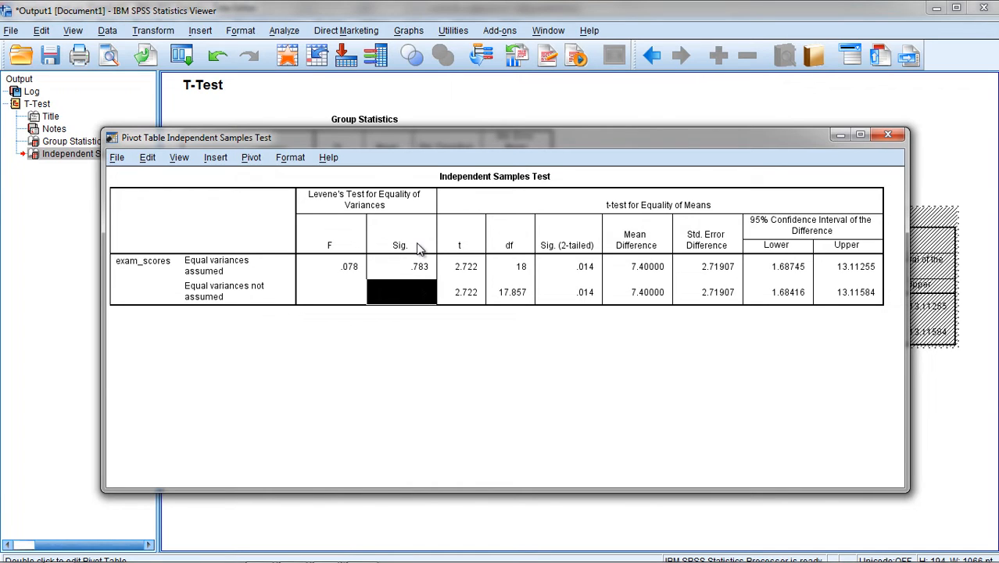
pyautogui.click(400, 235)
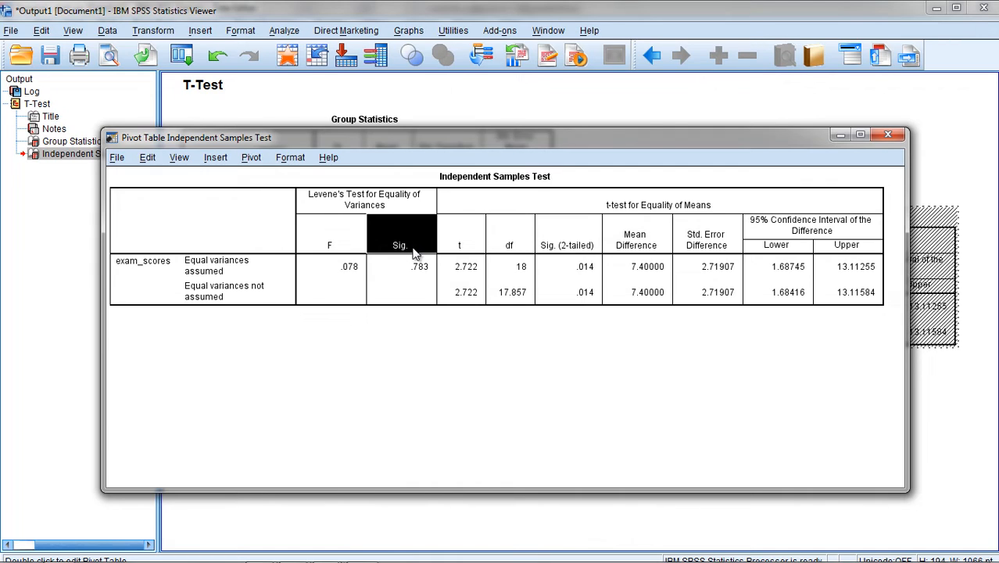
# Step: Re-examine the Levene's Sig. of .783 repeatedly, then close the table editor back to the output
pyautogui.click(419, 266)
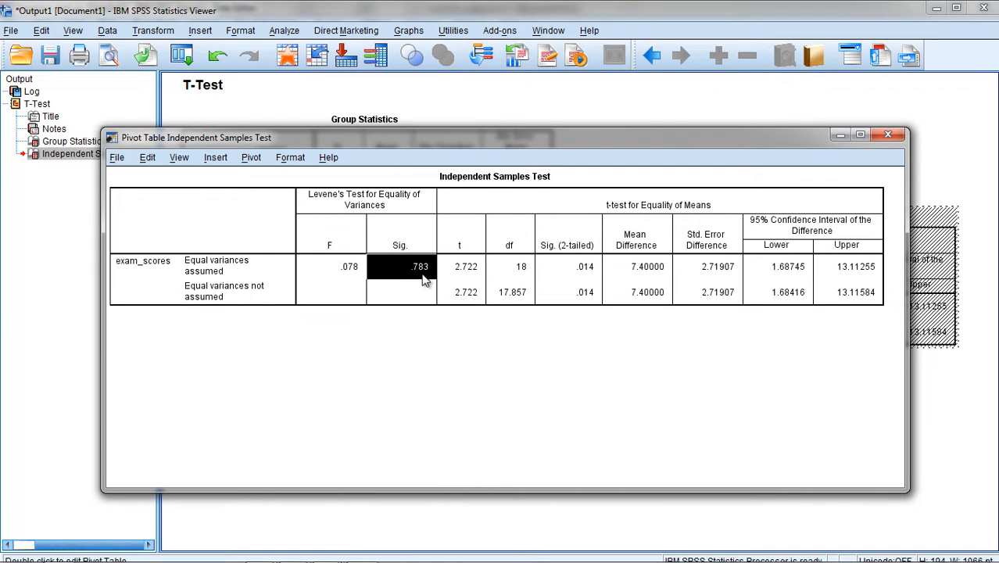
pyautogui.click(400, 293)
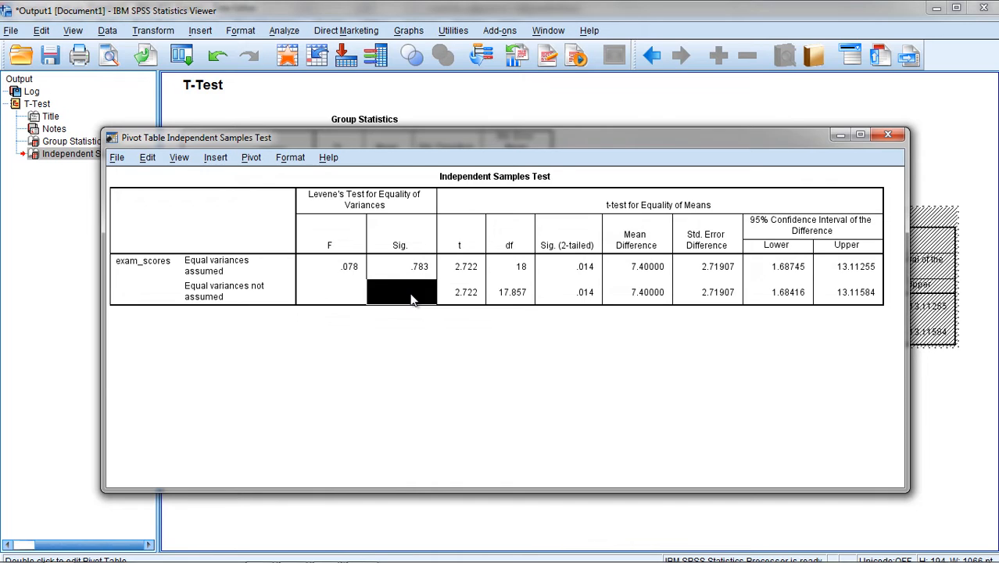
pyautogui.click(400, 266)
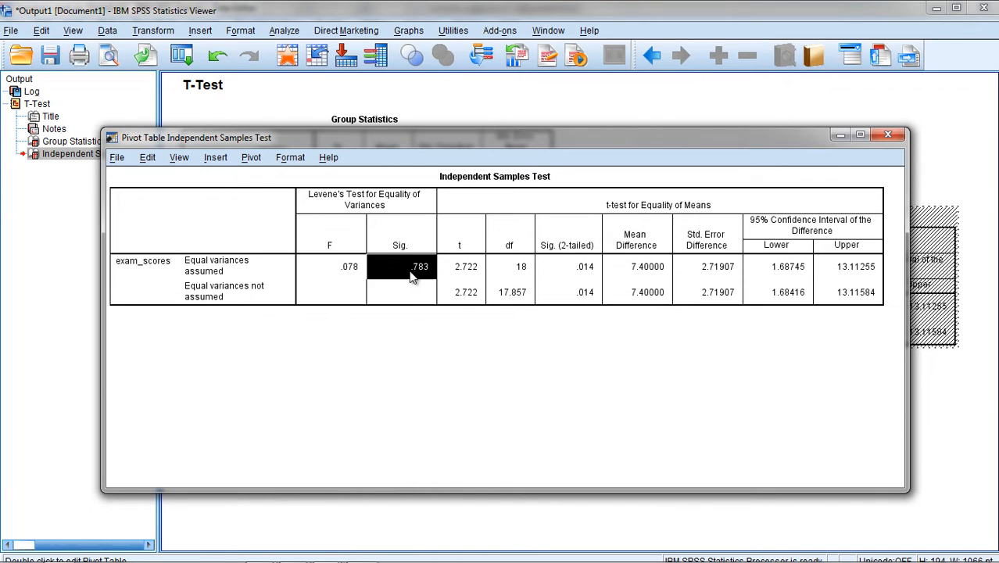
pyautogui.click(400, 292)
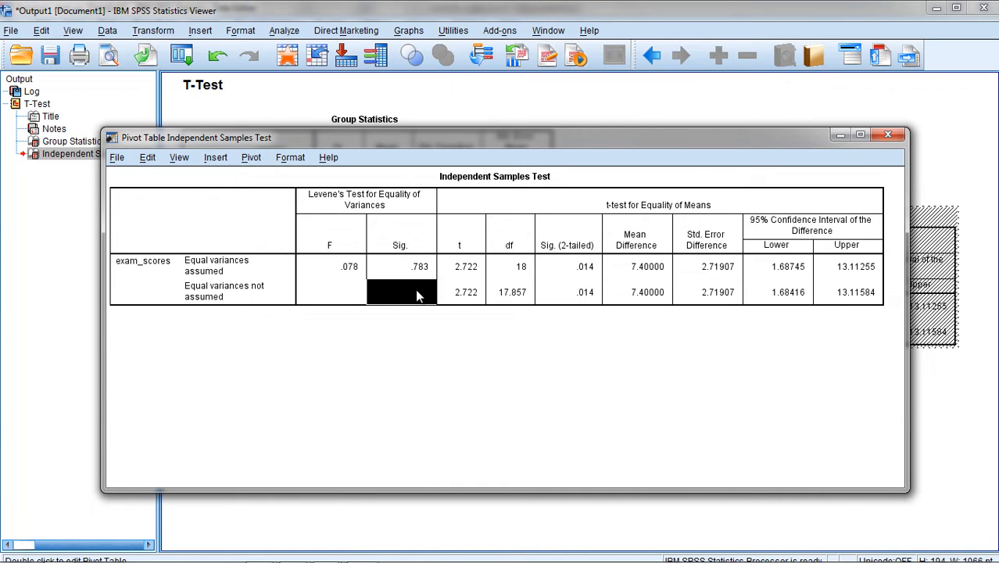
pyautogui.click(400, 265)
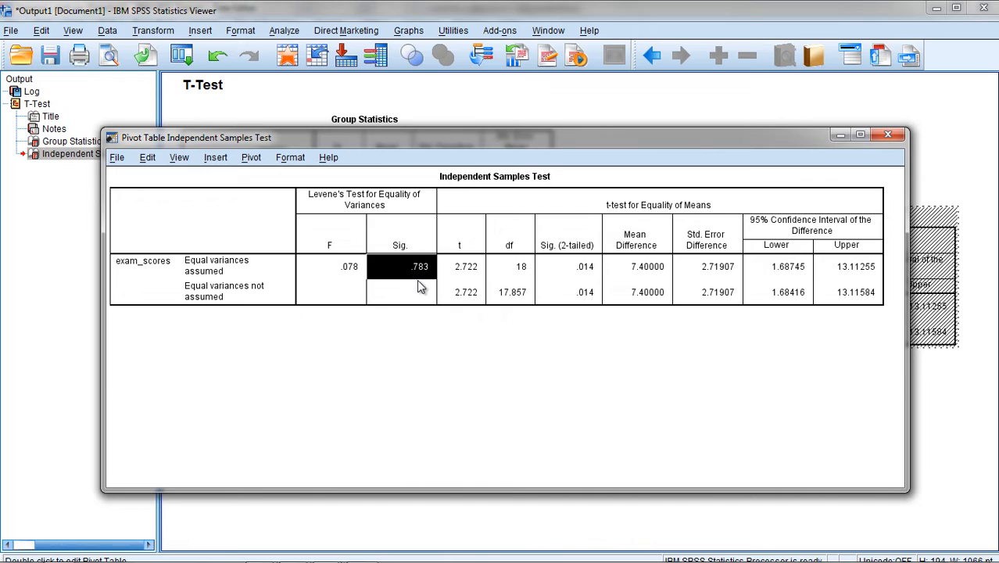
pyautogui.moveTo(416, 289)
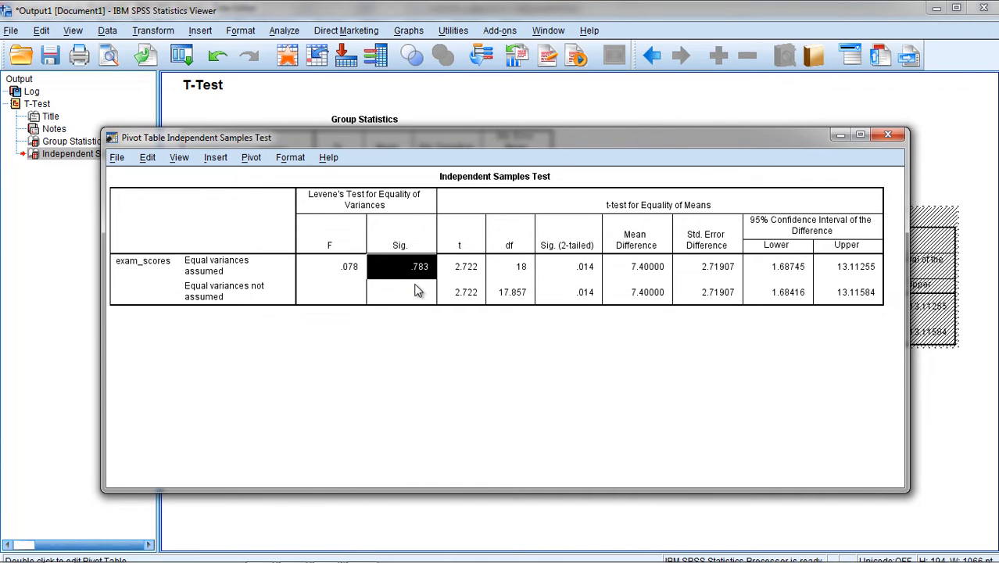
pyautogui.click(400, 293)
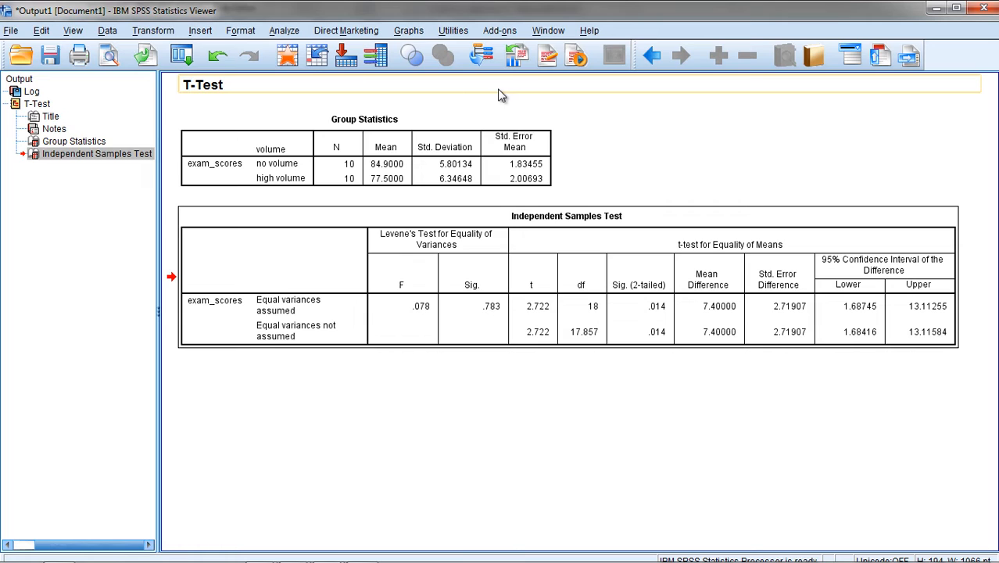
# Step: Start a One-Way ANOVA with exam_scores in the Dependent List and volume as Factor
pyautogui.click(284, 30)
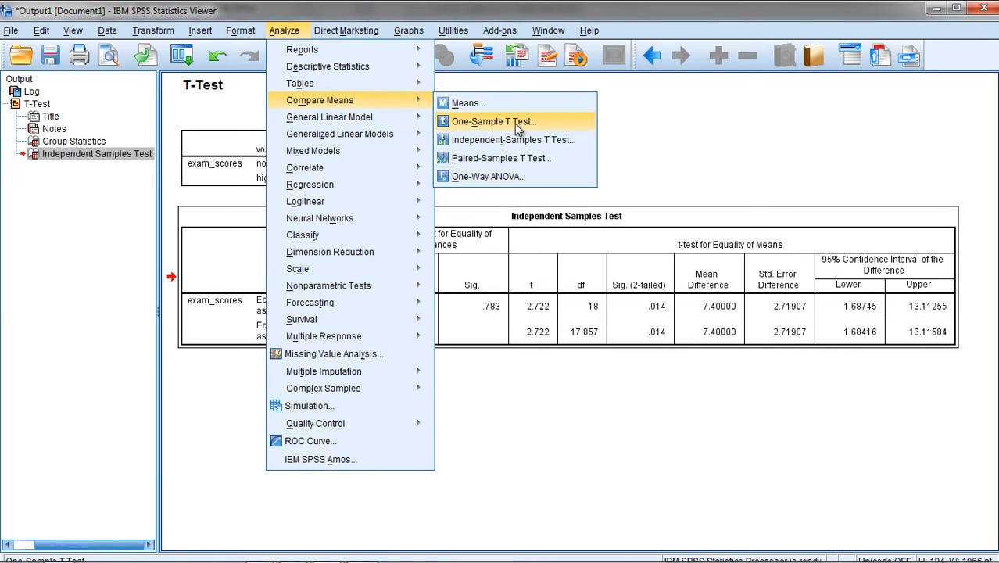
pyautogui.click(488, 175)
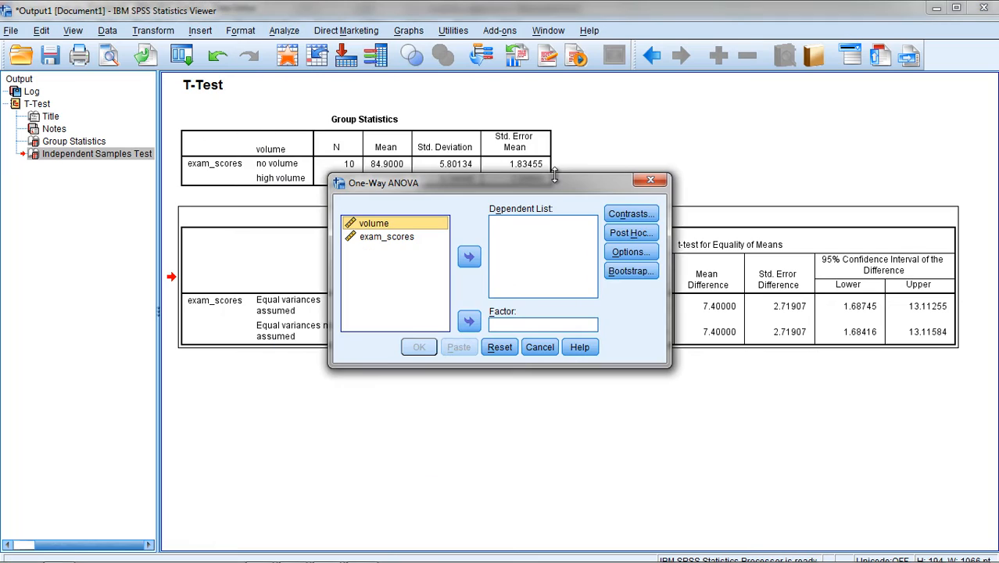
pyautogui.click(386, 236)
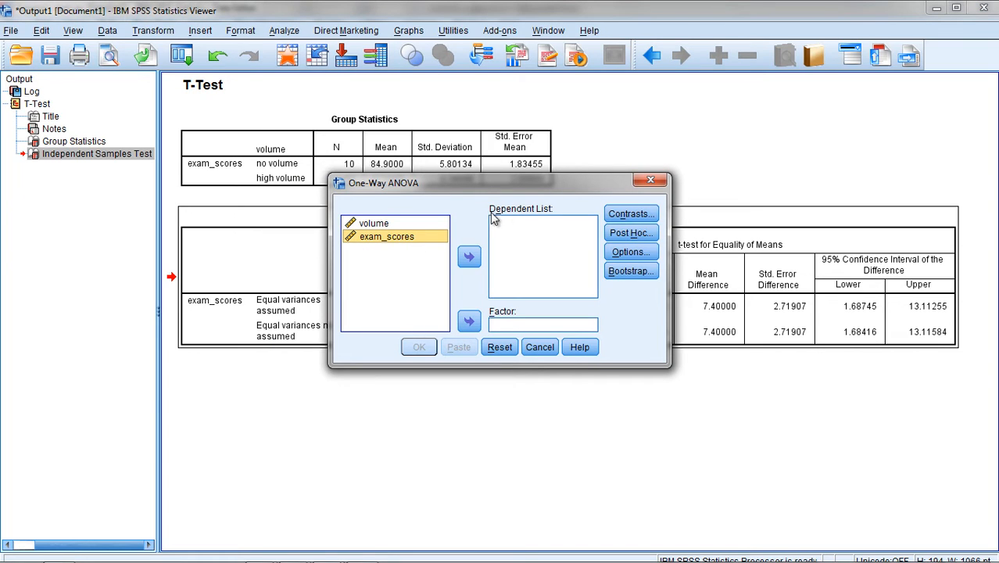
pyautogui.click(469, 257)
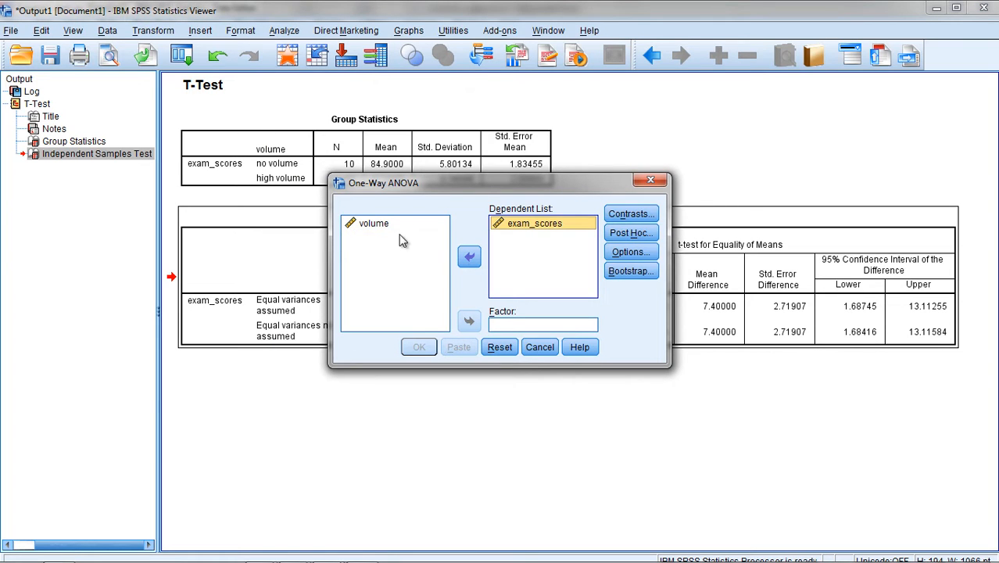
pyautogui.click(469, 320)
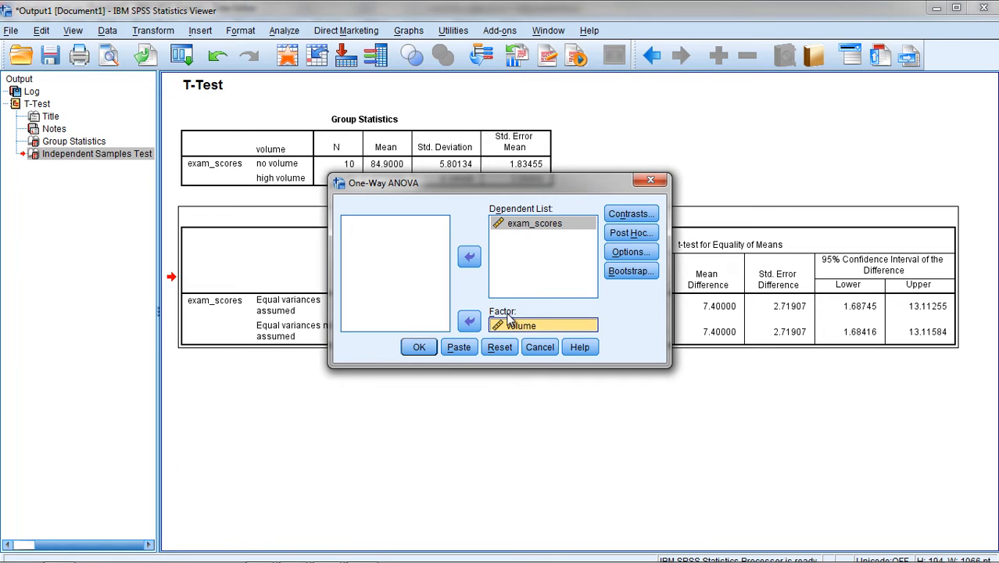
pyautogui.moveTo(591, 313)
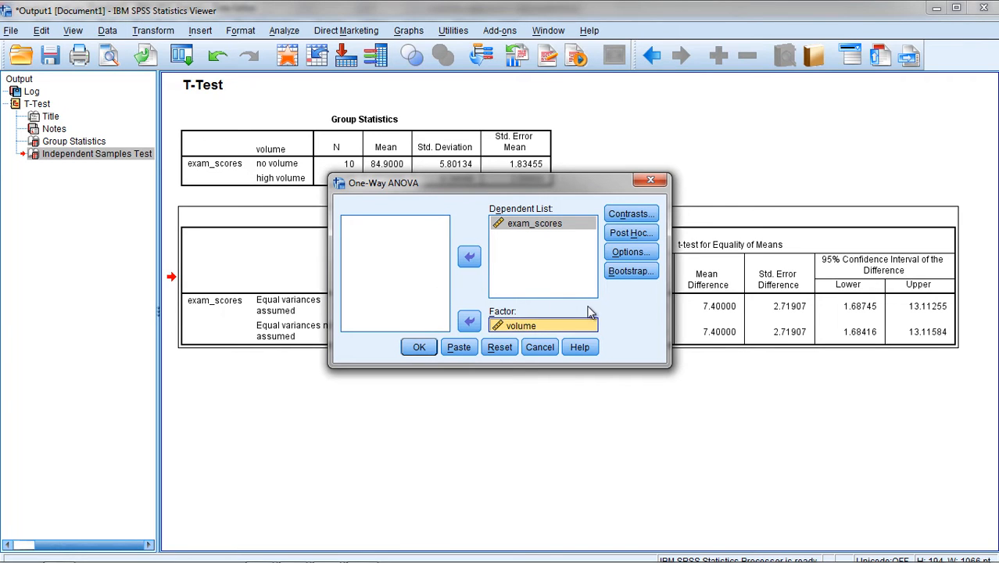
# Step: In the ANOVA Options, request the homogeneity of variance test and confirm
pyautogui.click(630, 250)
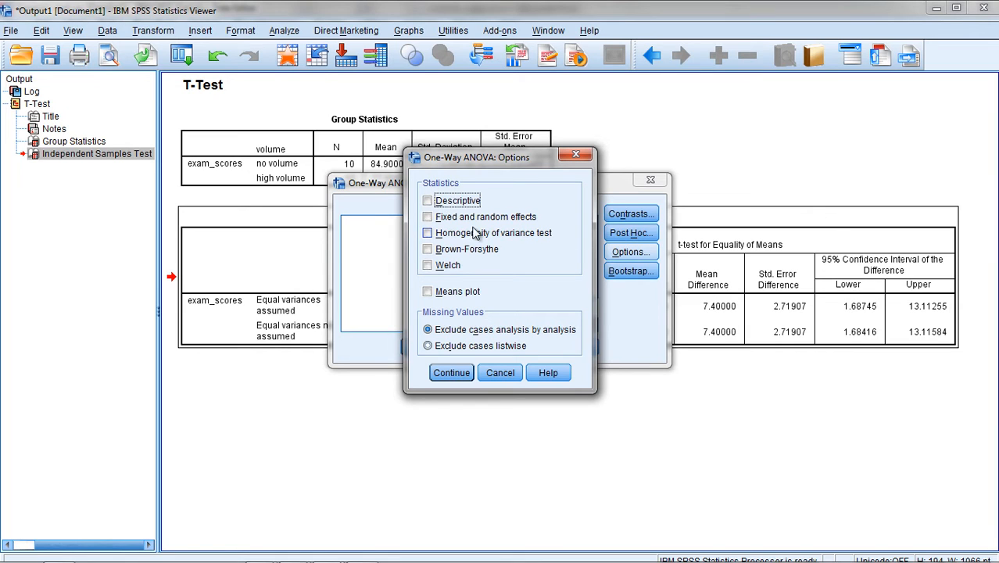
pyautogui.click(428, 231)
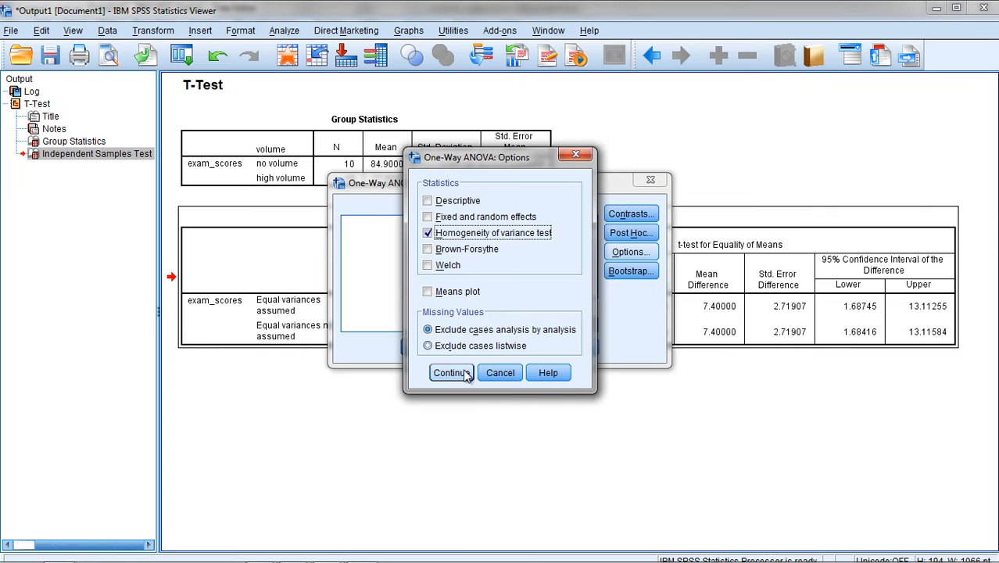
pyautogui.click(450, 372)
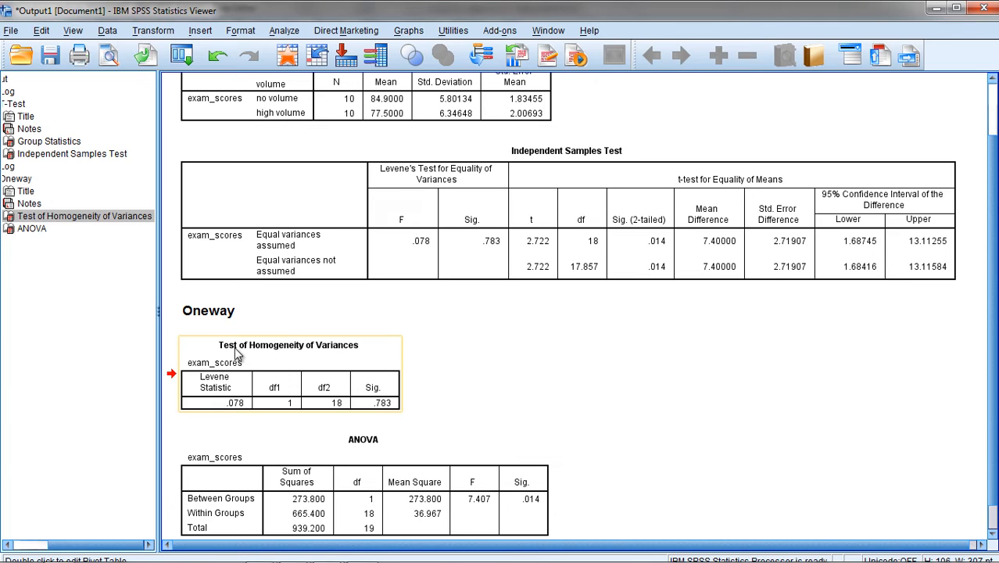
pyautogui.doubleClick(288, 345)
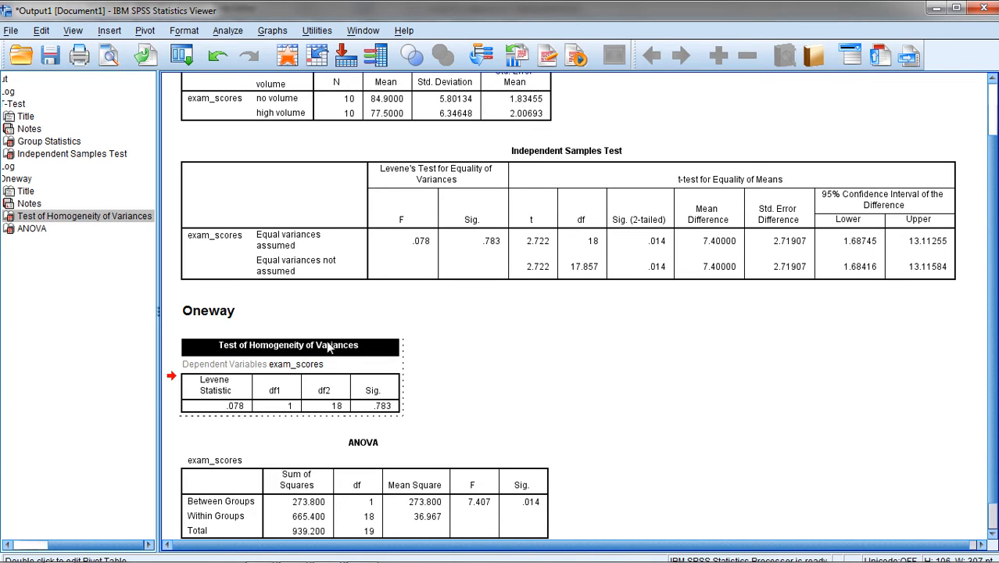
pyautogui.moveTo(244, 395)
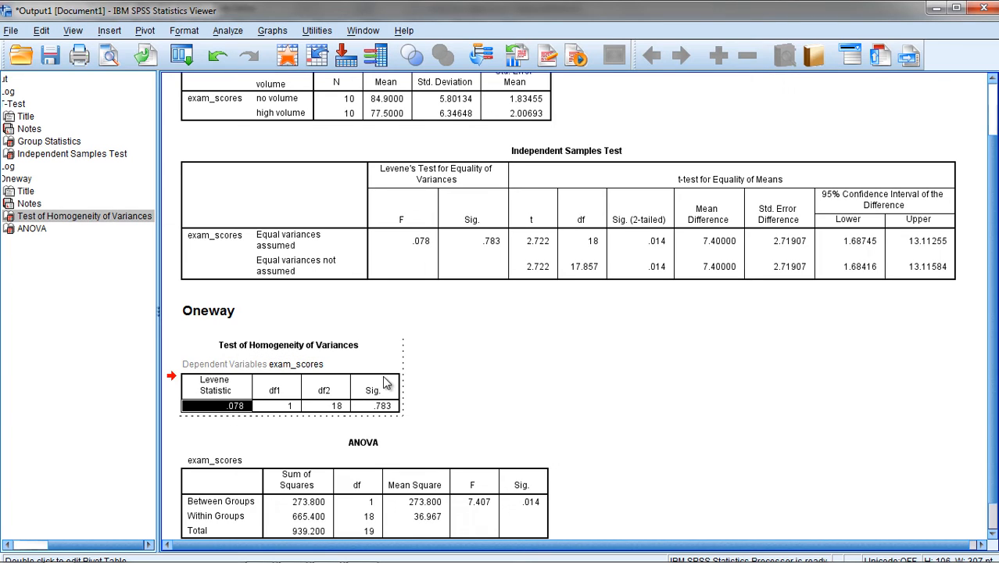
pyautogui.click(383, 405)
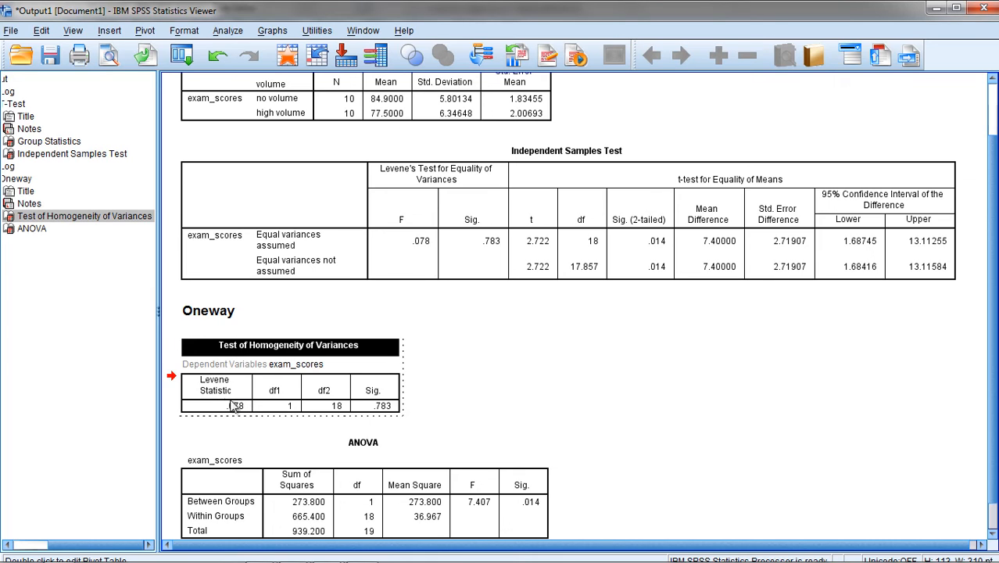
pyautogui.click(491, 230)
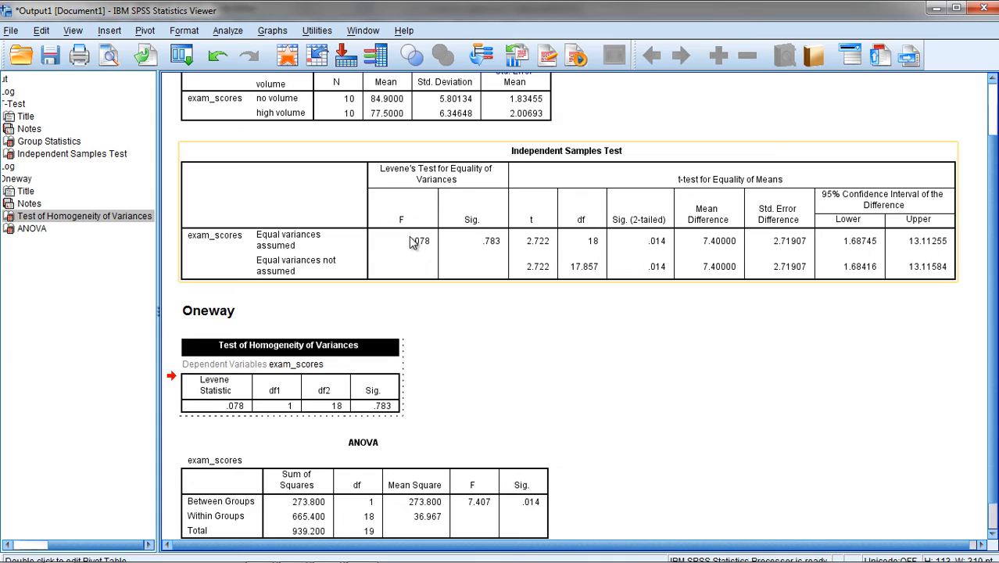
pyautogui.moveTo(405, 191)
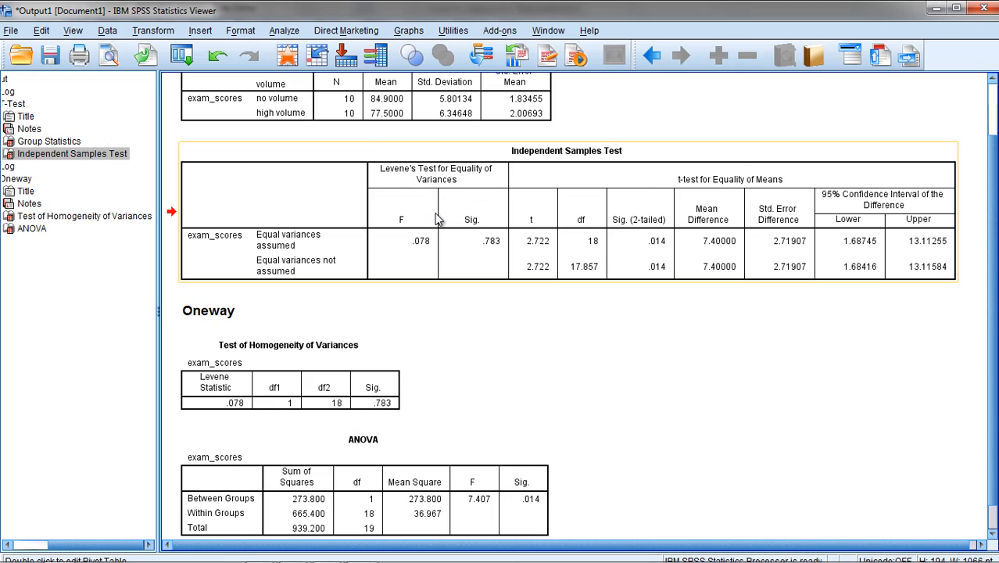
pyautogui.moveTo(494, 250)
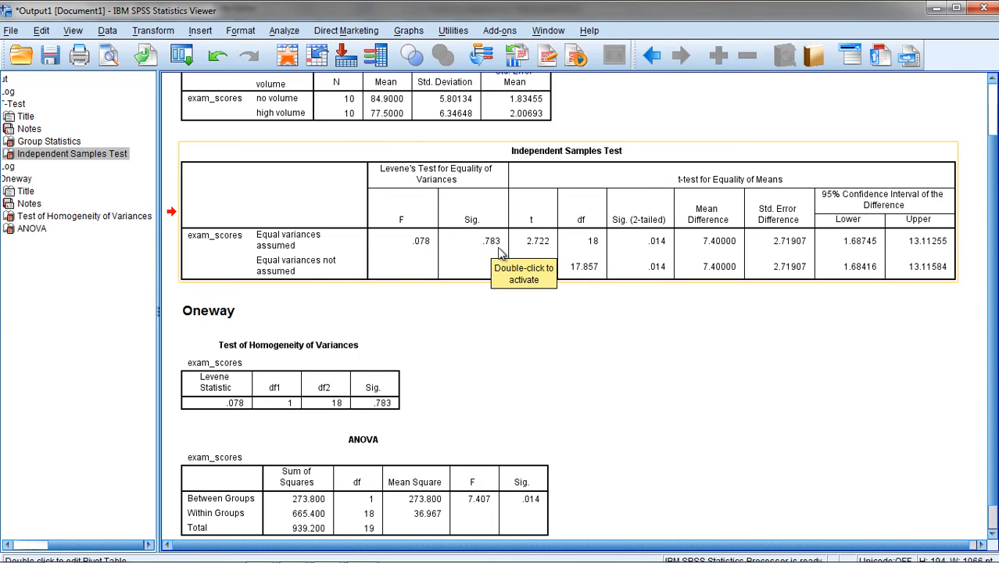
pyautogui.moveTo(378, 403)
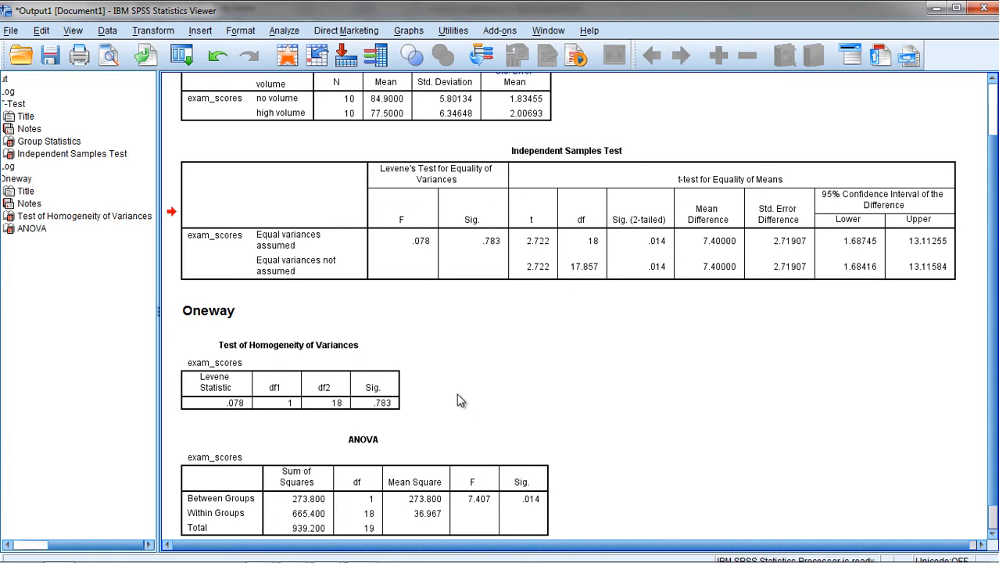
# Step: Reopen the Independent Samples Test table, highlight the Levene's Test heading, and close the editor
pyautogui.click(532, 194)
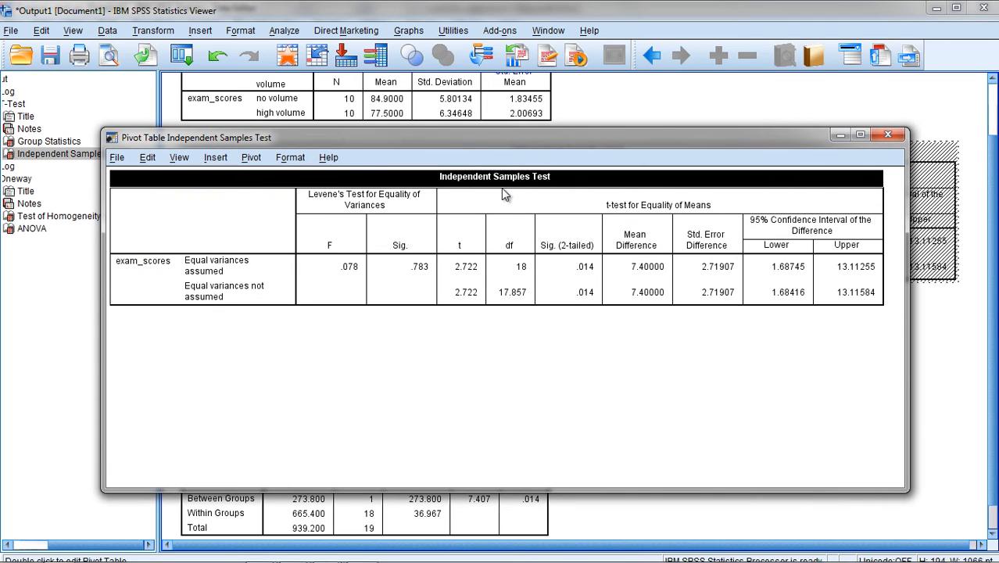
pyautogui.click(364, 200)
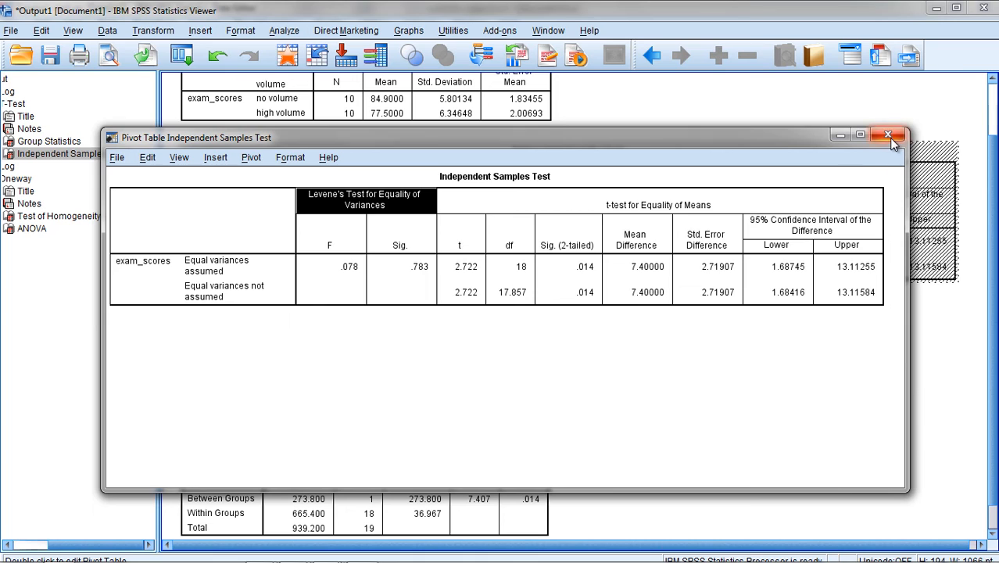
pyautogui.click(888, 135)
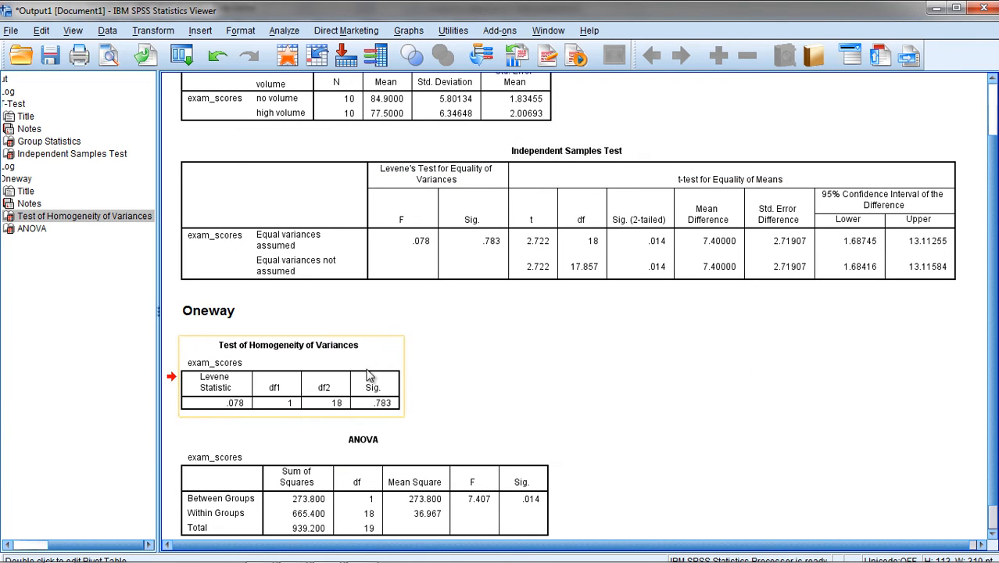
pyautogui.moveTo(441, 387)
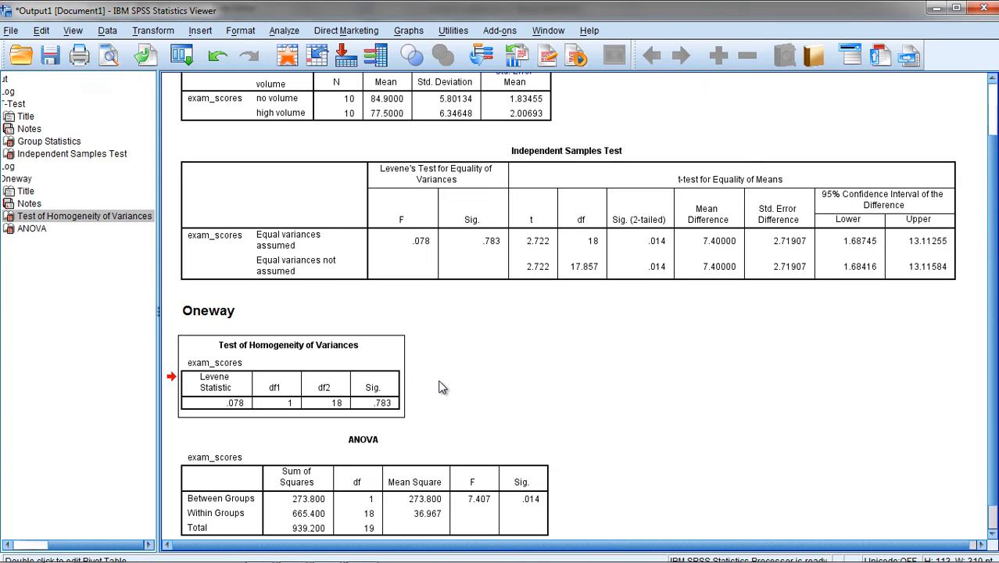
pyautogui.moveTo(444, 342)
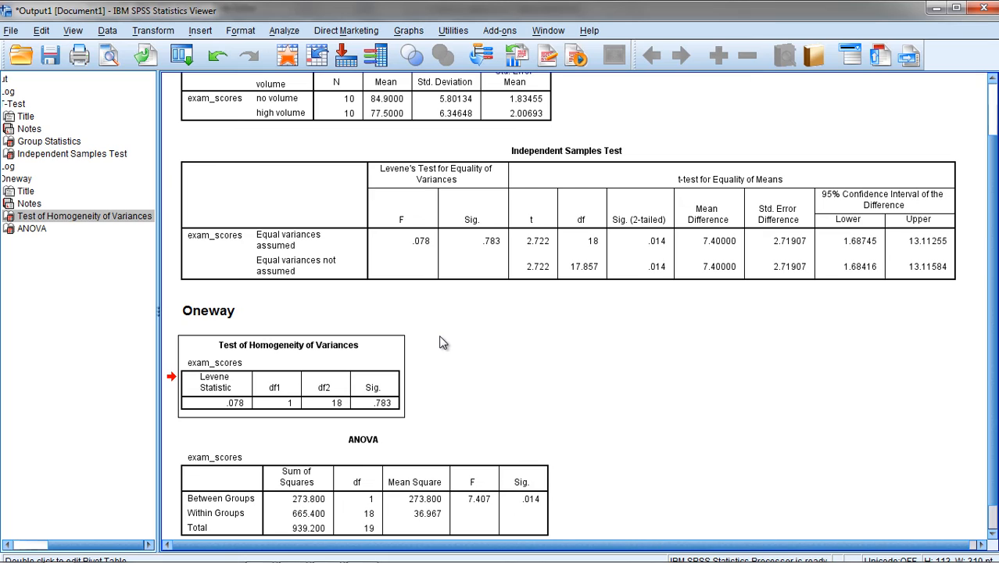
pyautogui.moveTo(425, 304)
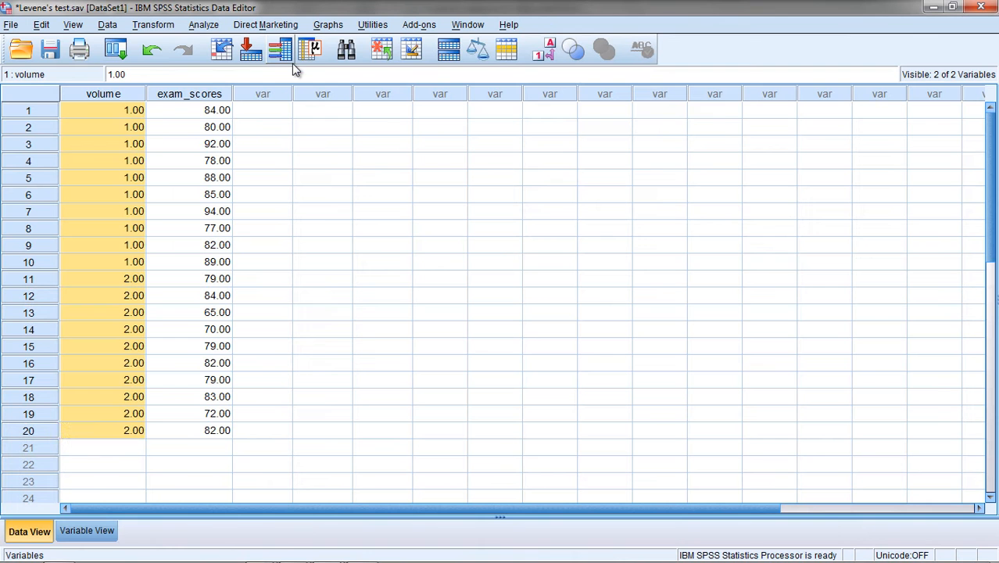
# Step: Select the exam_scores of rows 1–10 and then rows 11–20 to review each volume group's scores
pyautogui.click(263, 109)
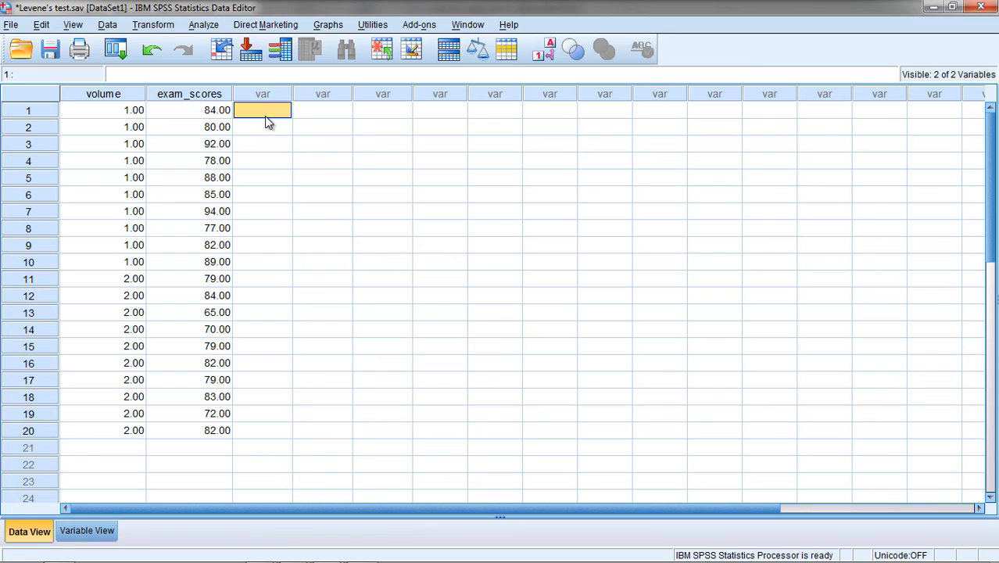
pyautogui.moveTo(242, 119)
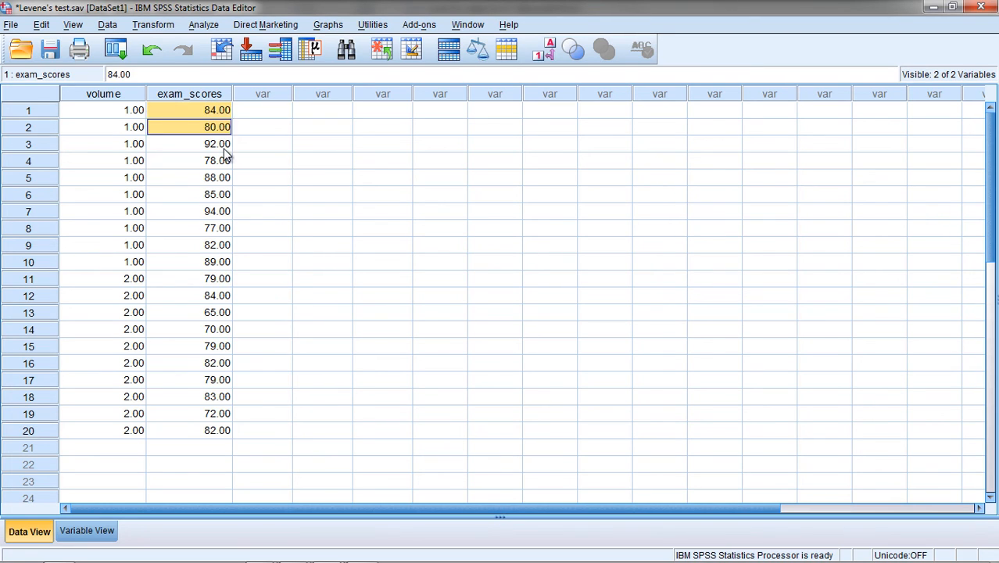
pyautogui.click(216, 262)
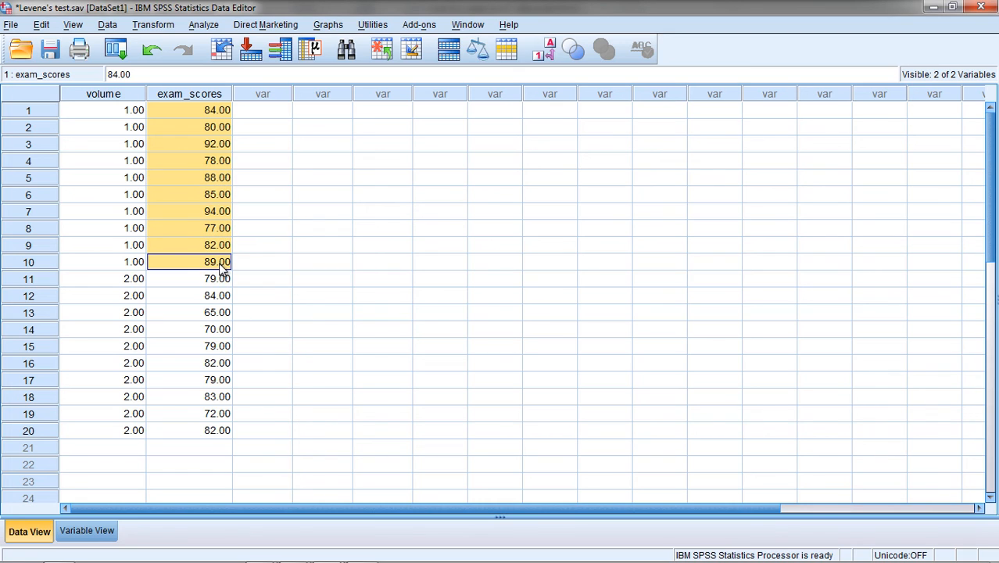
pyautogui.moveTo(166, 130)
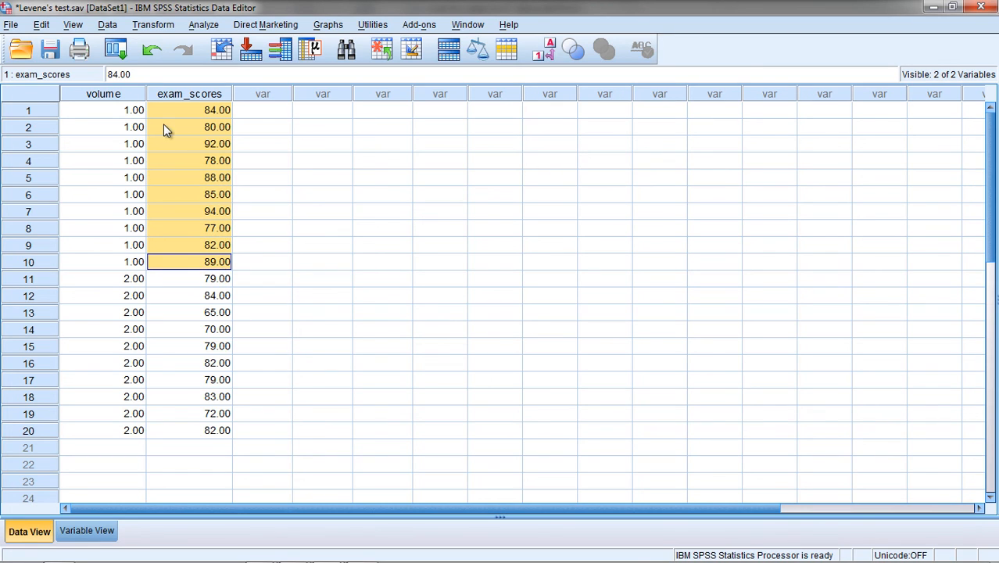
pyautogui.moveTo(237, 238)
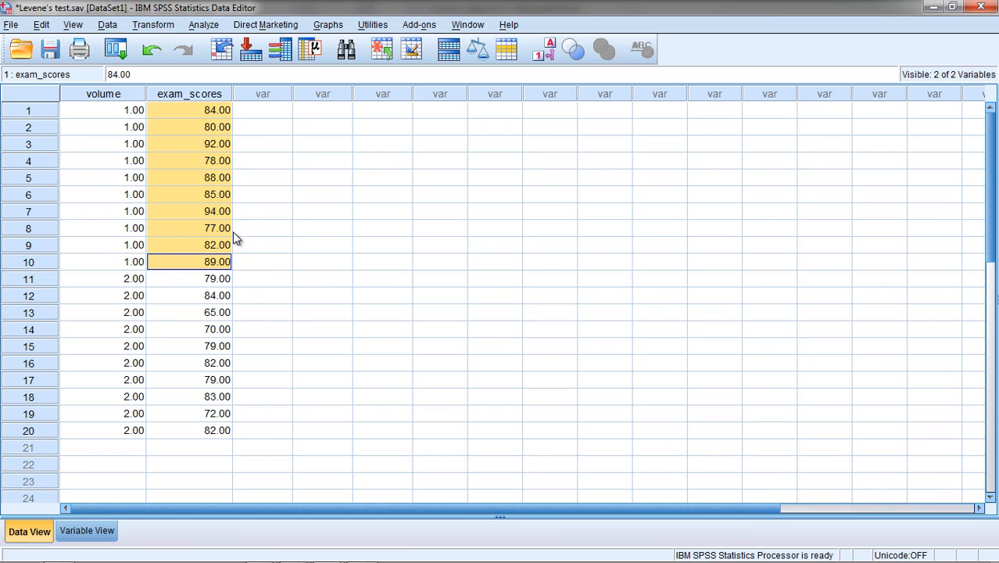
pyautogui.moveTo(227, 116)
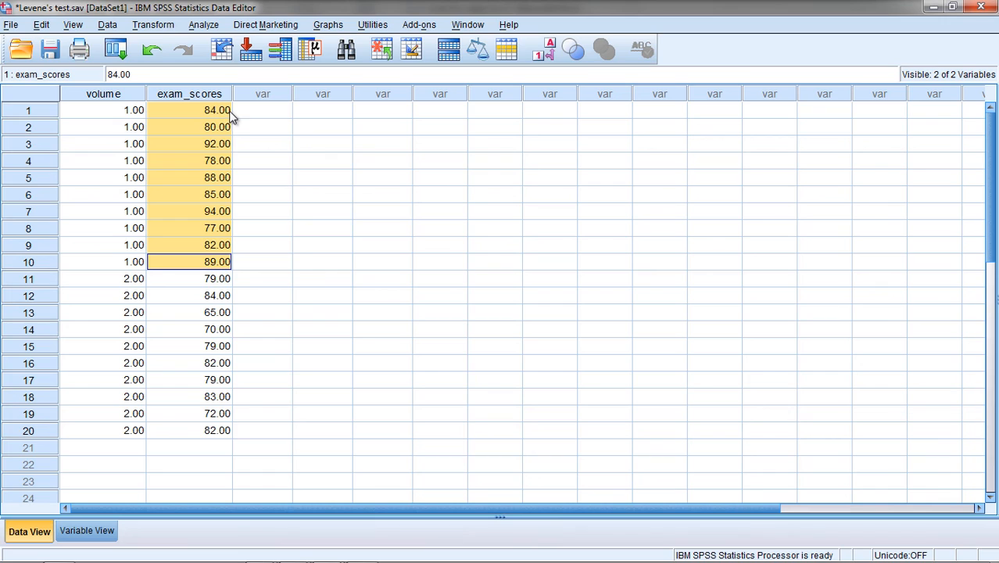
pyautogui.moveTo(226, 117)
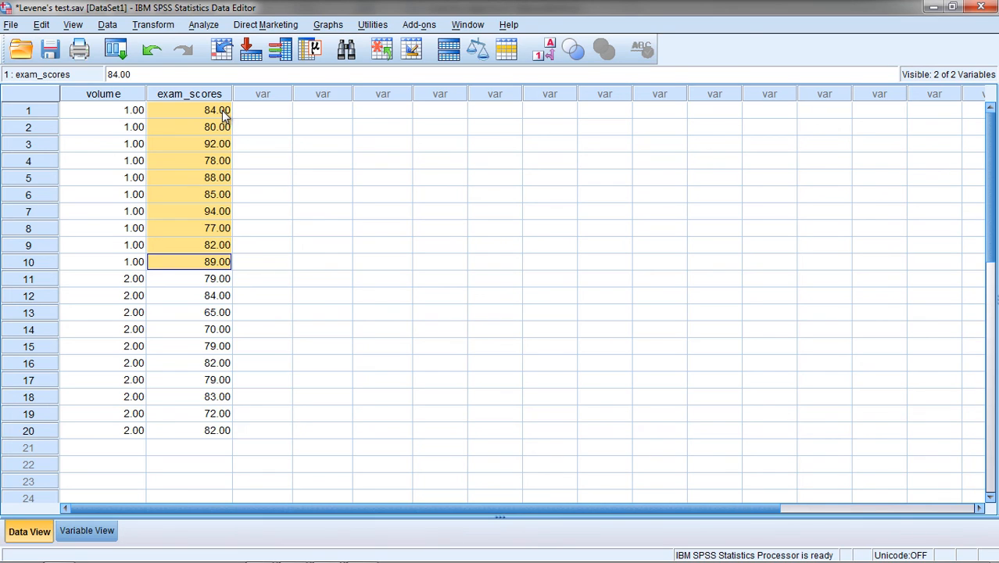
pyautogui.moveTo(213, 145)
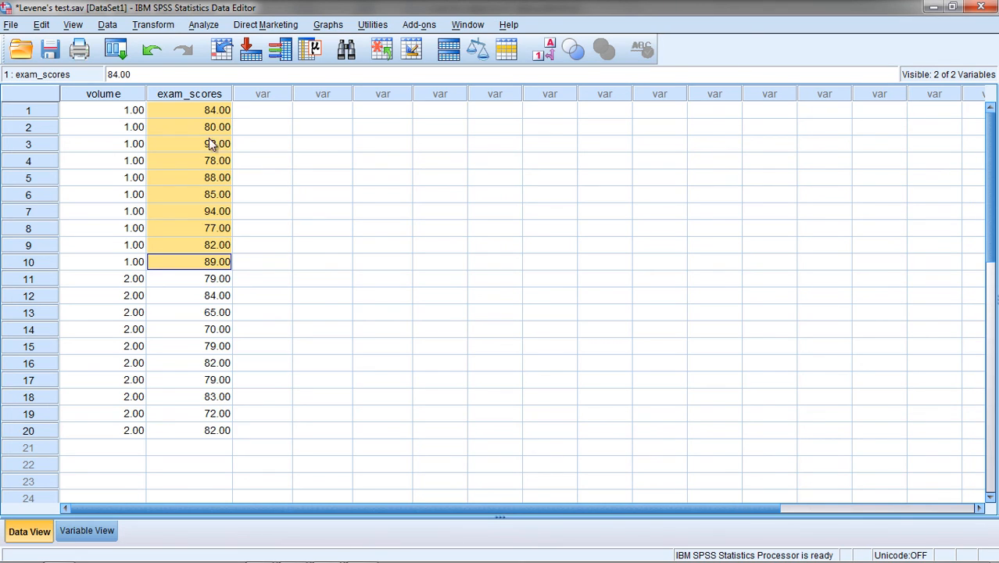
pyautogui.moveTo(222, 144)
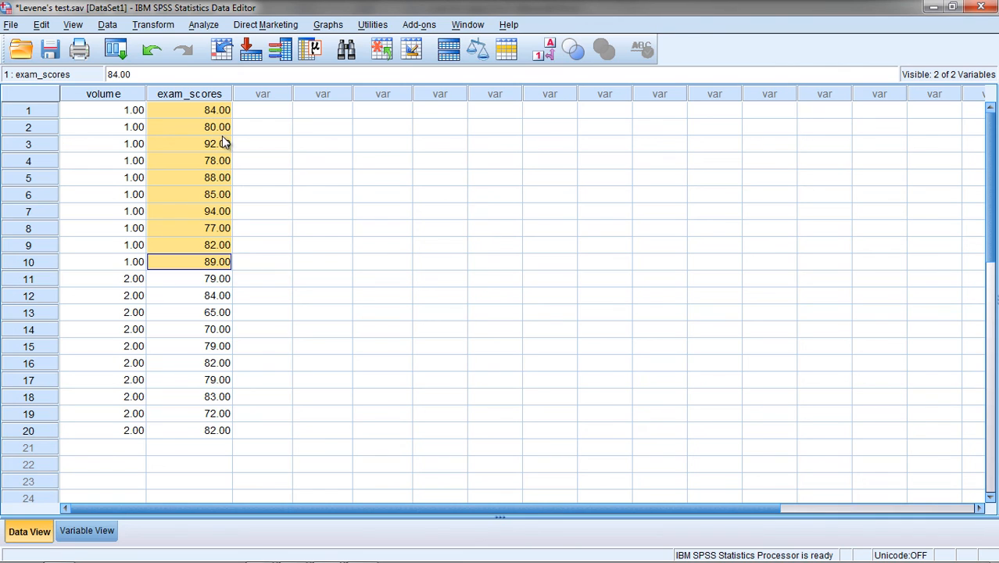
pyautogui.click(216, 278)
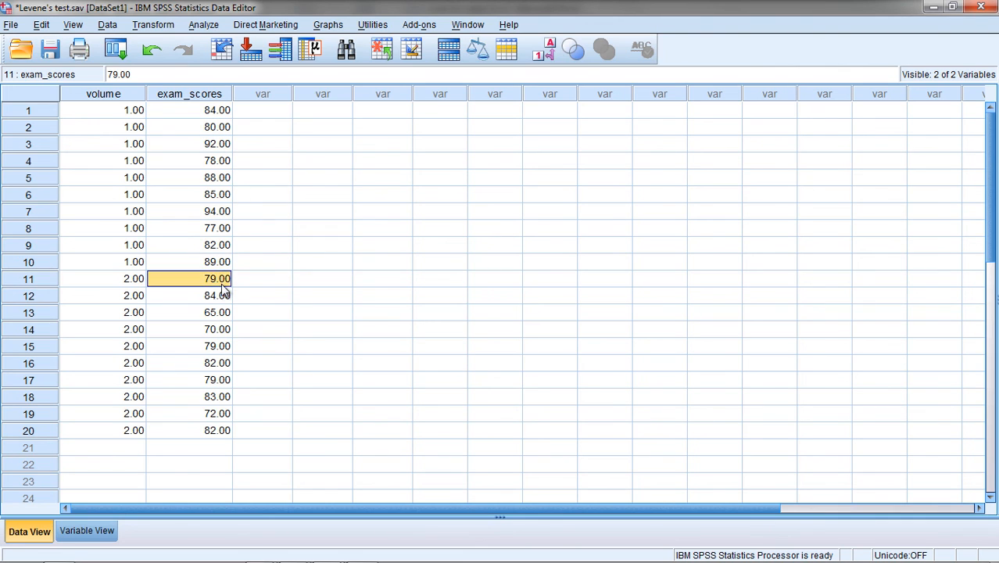
pyautogui.moveTo(215, 278); pyautogui.dragTo(216, 430)
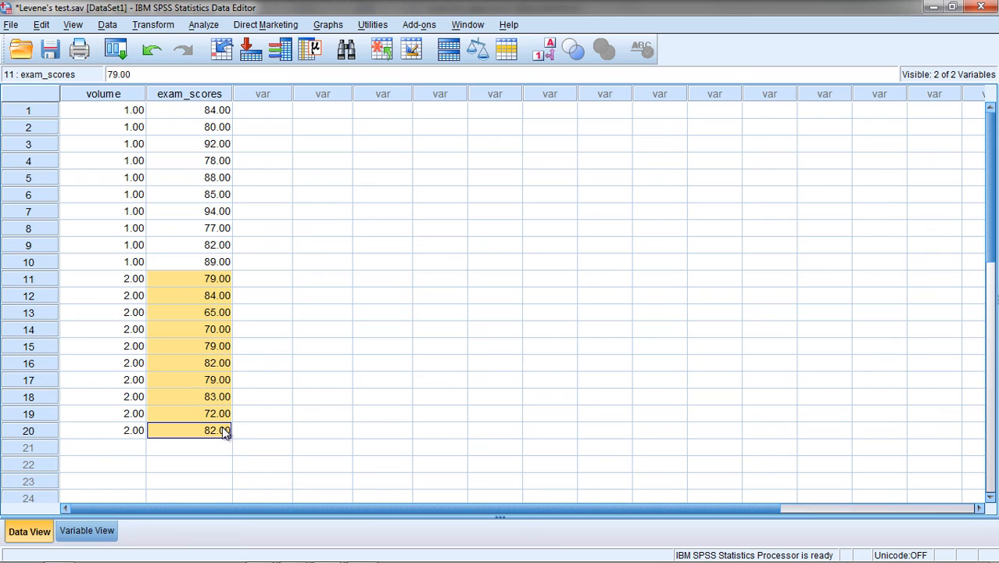
pyautogui.moveTo(215, 278)
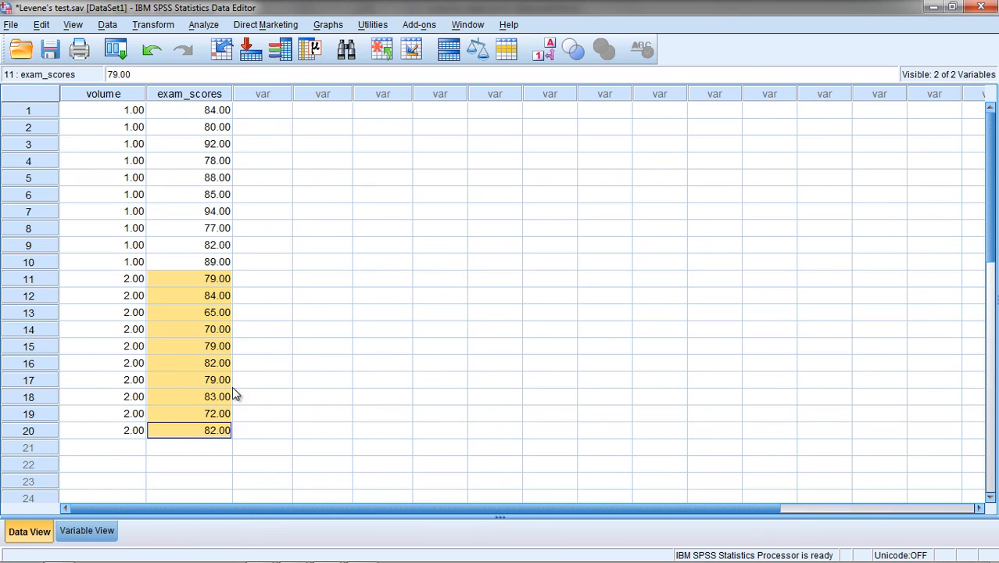
pyautogui.click(262, 328)
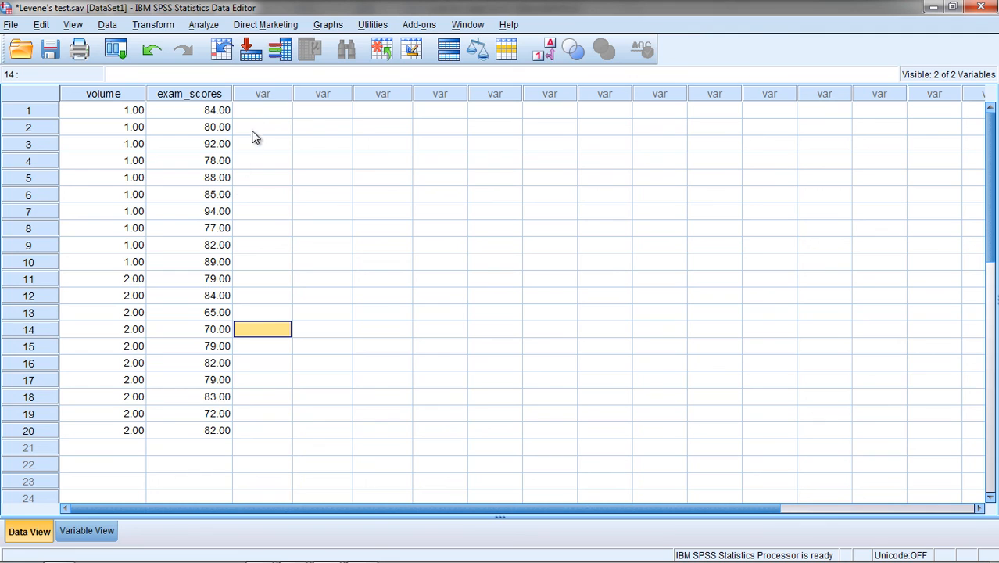
pyautogui.moveTo(222, 72)
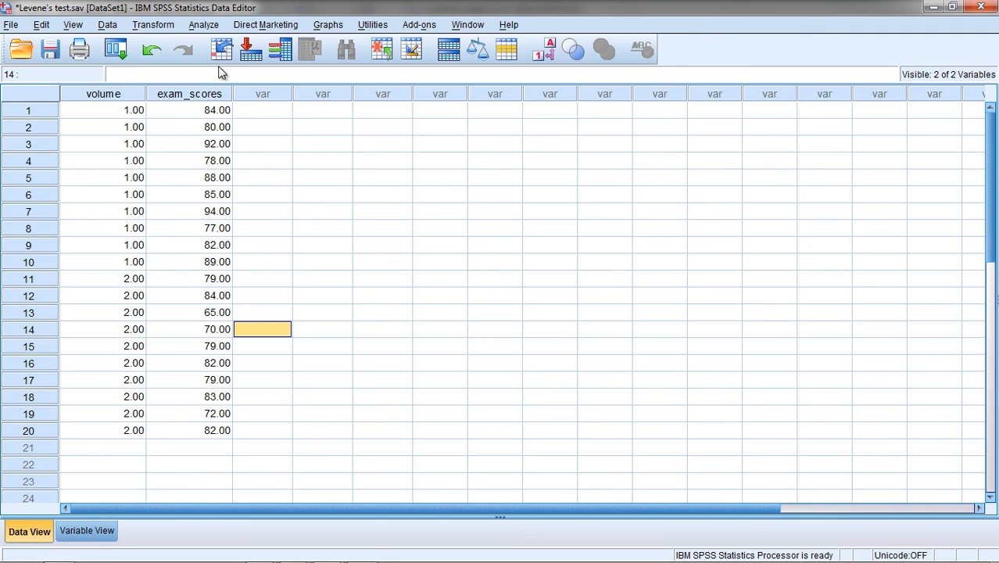
# Step: Bring up the Aggregate Data dialog from the Data menu to compute group summaries
pyautogui.click(106, 25)
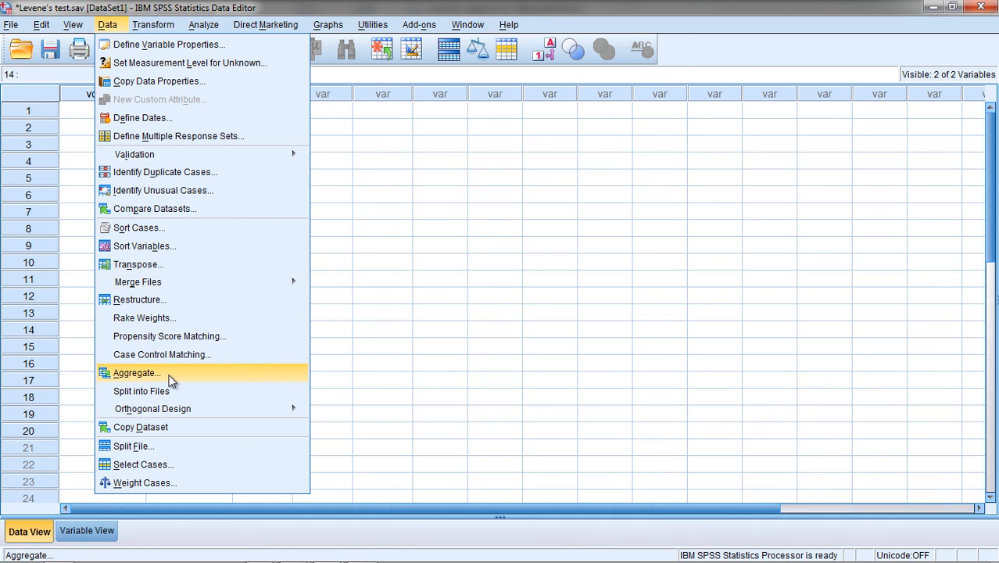
pyautogui.click(136, 372)
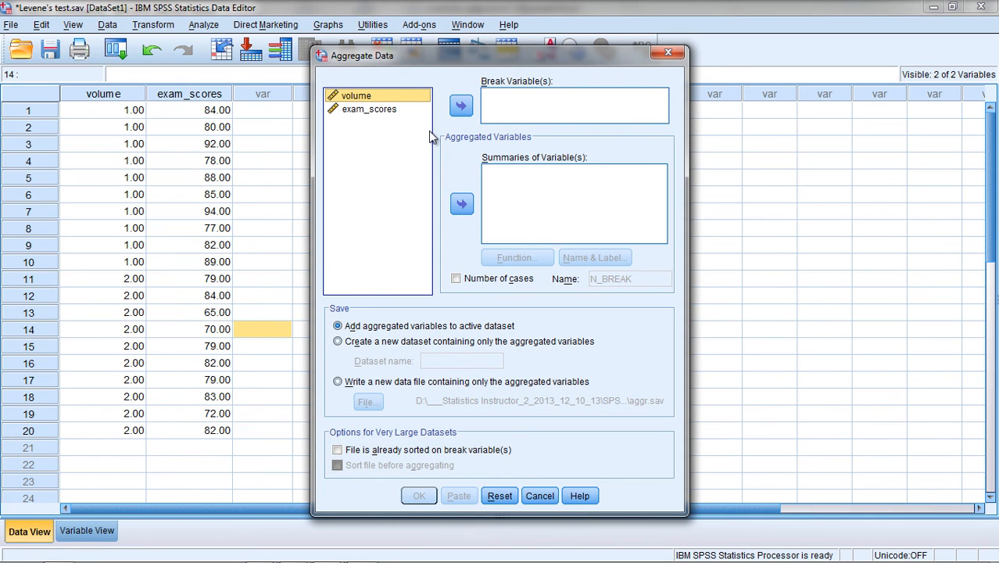